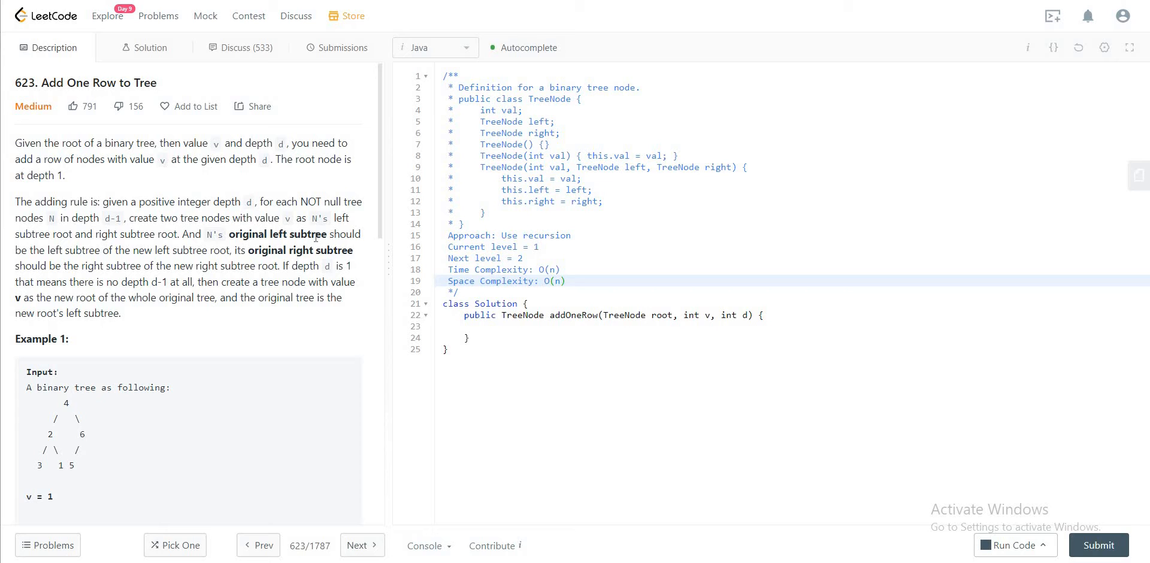
pyautogui.moveTo(300, 227)
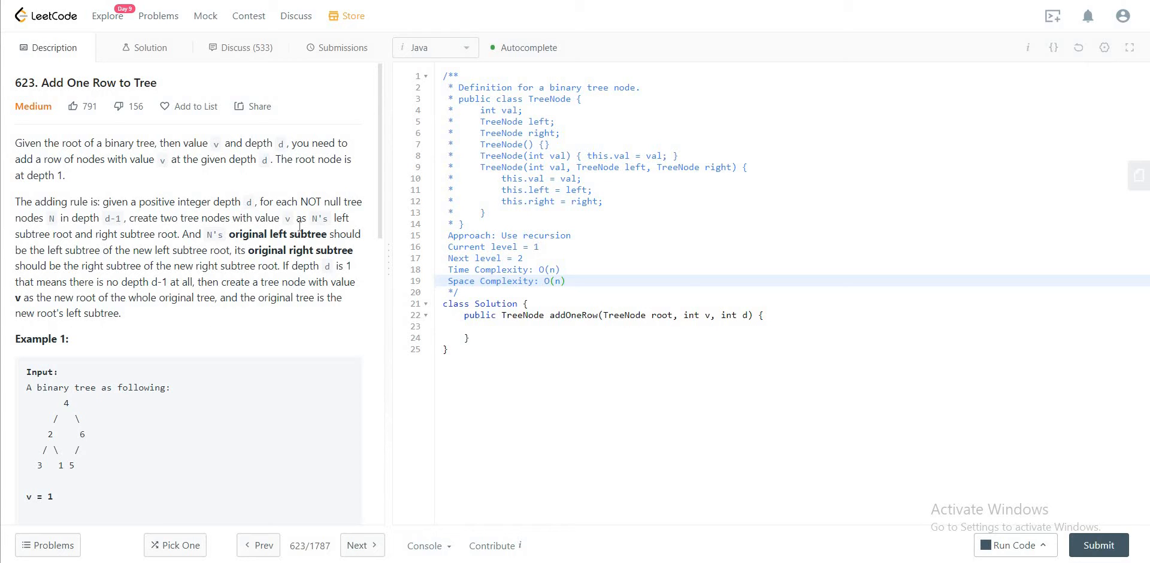
# Read through the problem description, highlighting the new row of 1s in Example 1
pyautogui.scroll(-3)
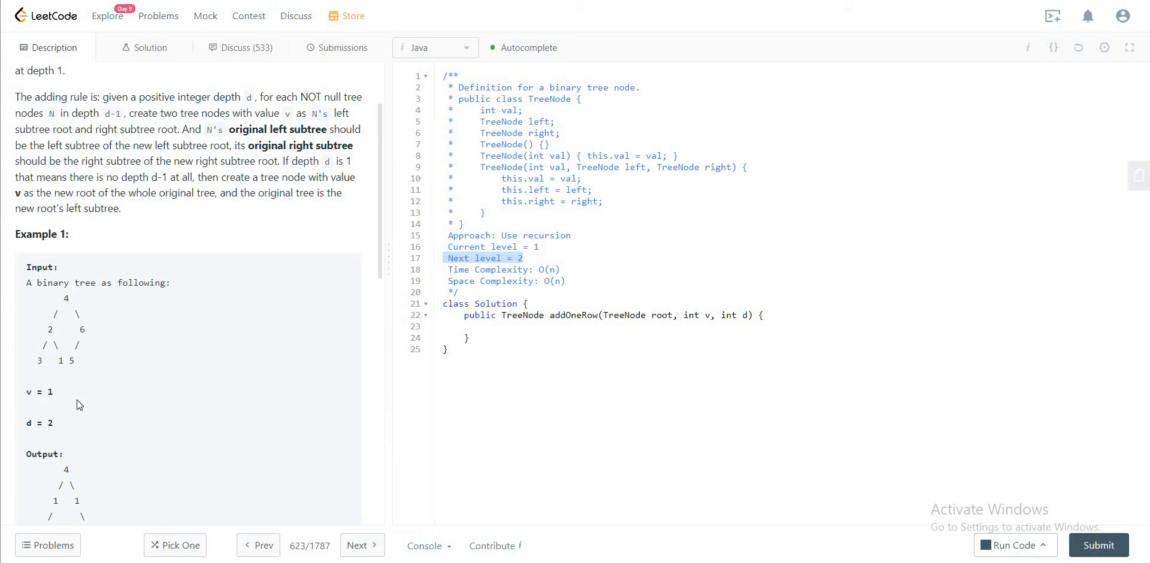
pyautogui.scroll(-3)
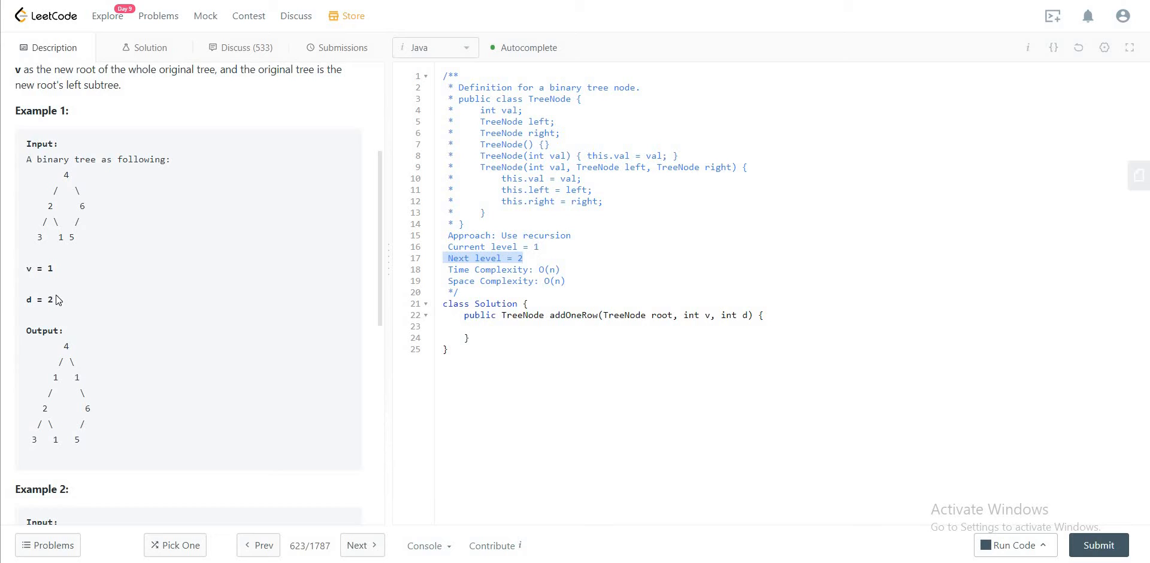
pyautogui.doubleClick(46, 299)
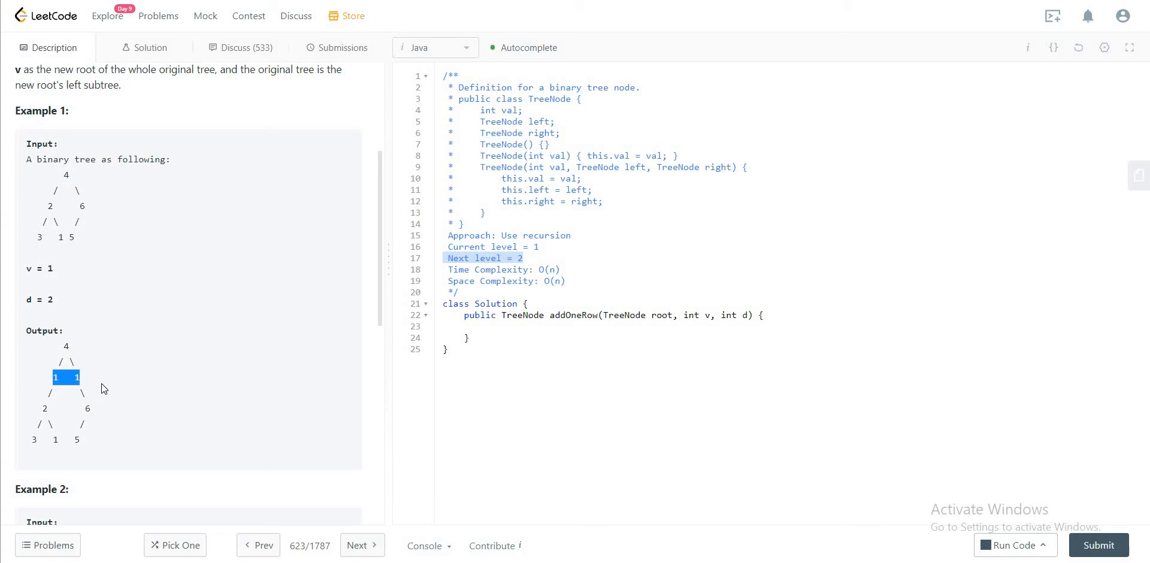
pyautogui.scroll(-3)
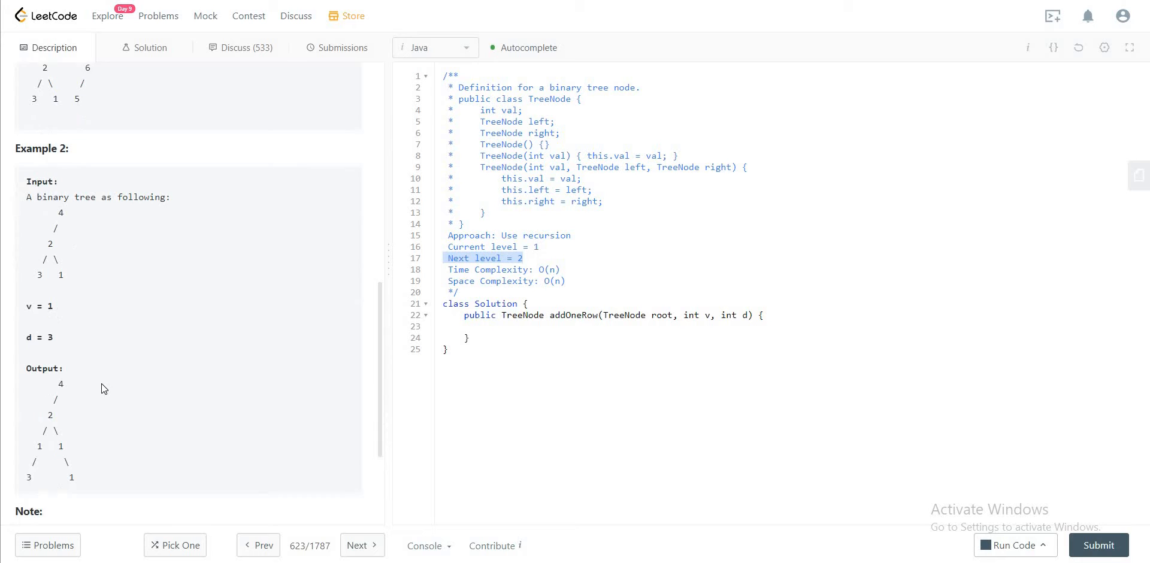
pyautogui.scroll(-3)
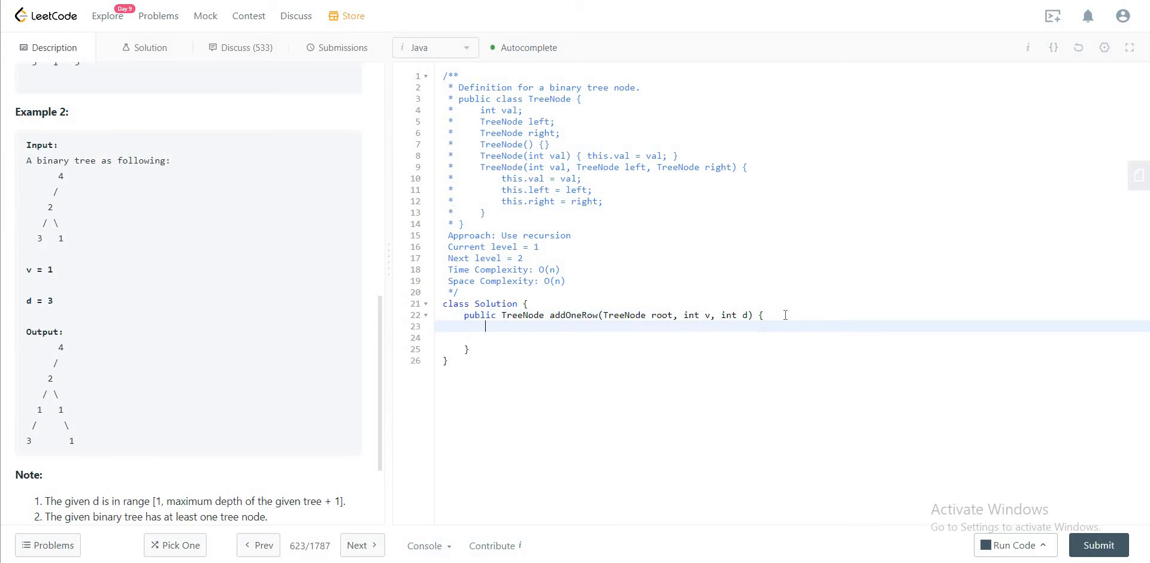
# Add the d == 1 branch returning new TreeNode(v, root, null), and begin an else-if
pyautogui.write('if(')
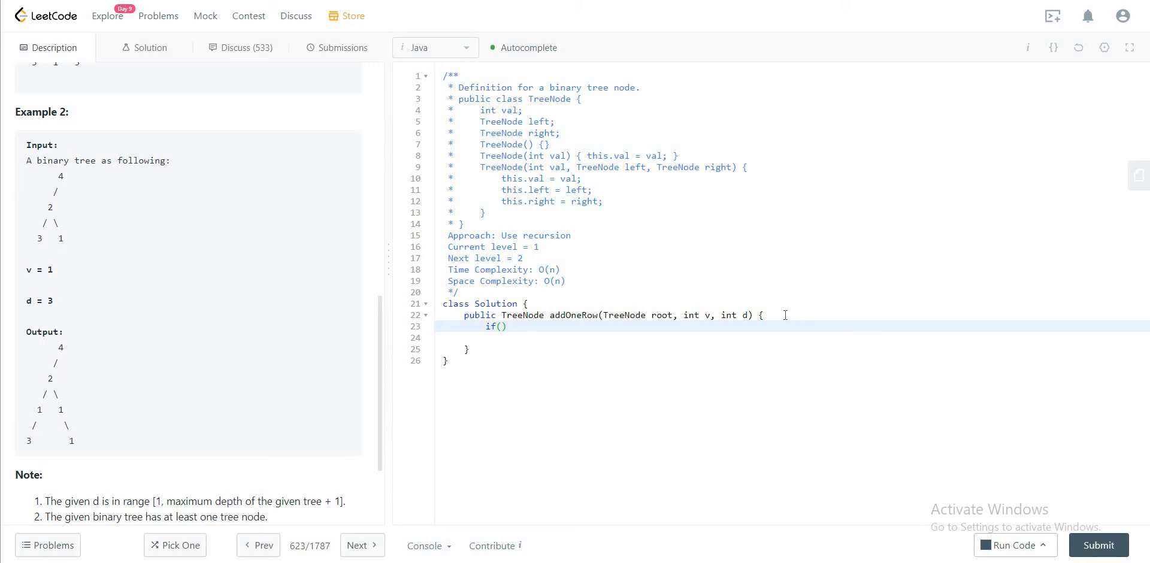
pyautogui.write('d == 1')
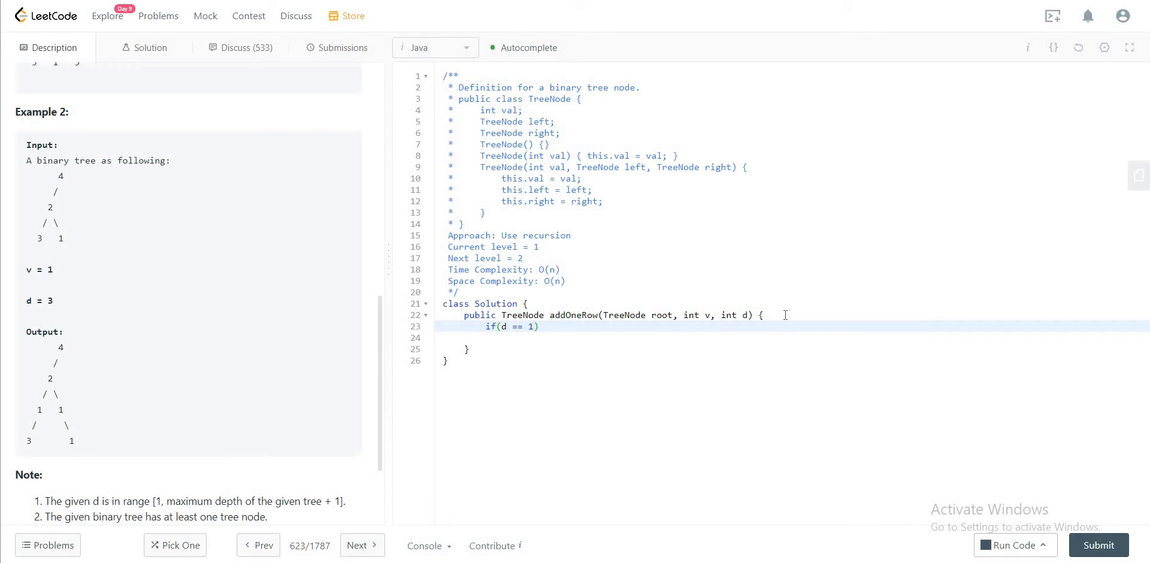
pyautogui.press('Enter')
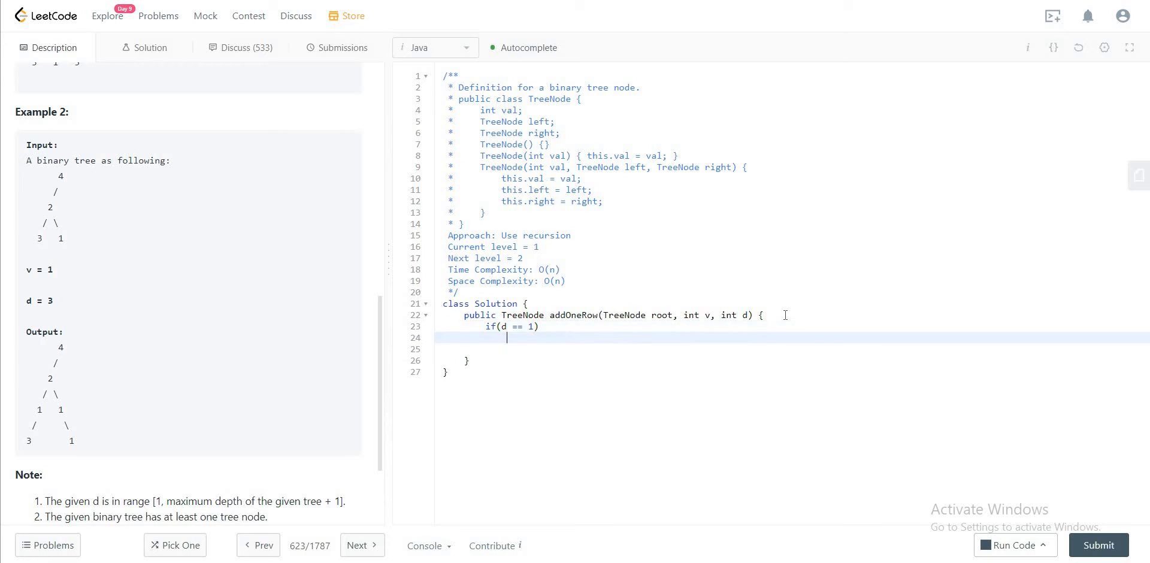
pyautogui.write('retun')
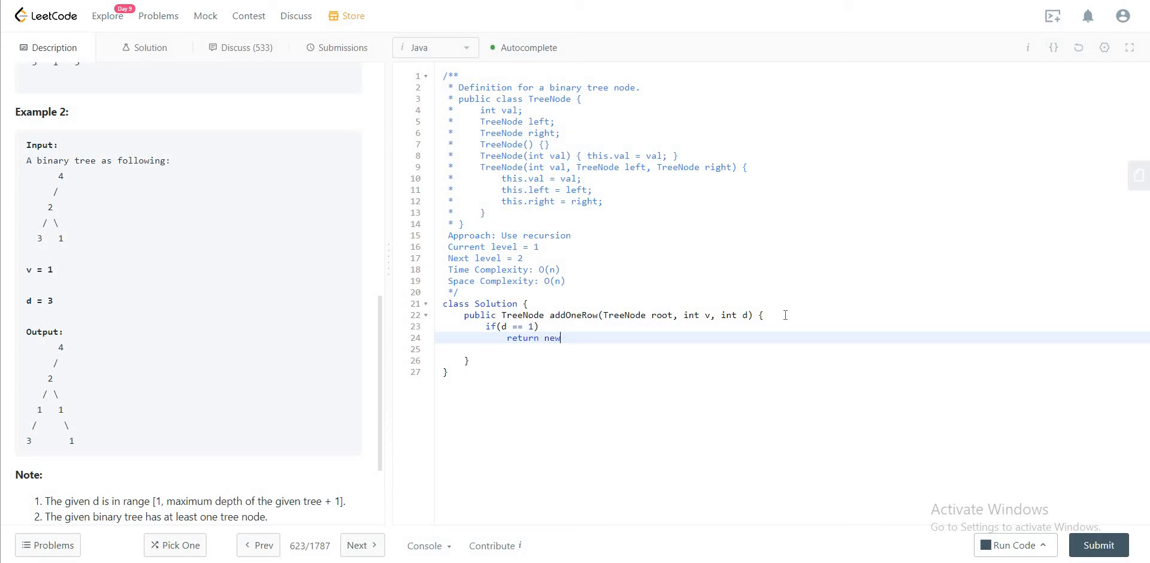
pyautogui.write('TreeNode(')
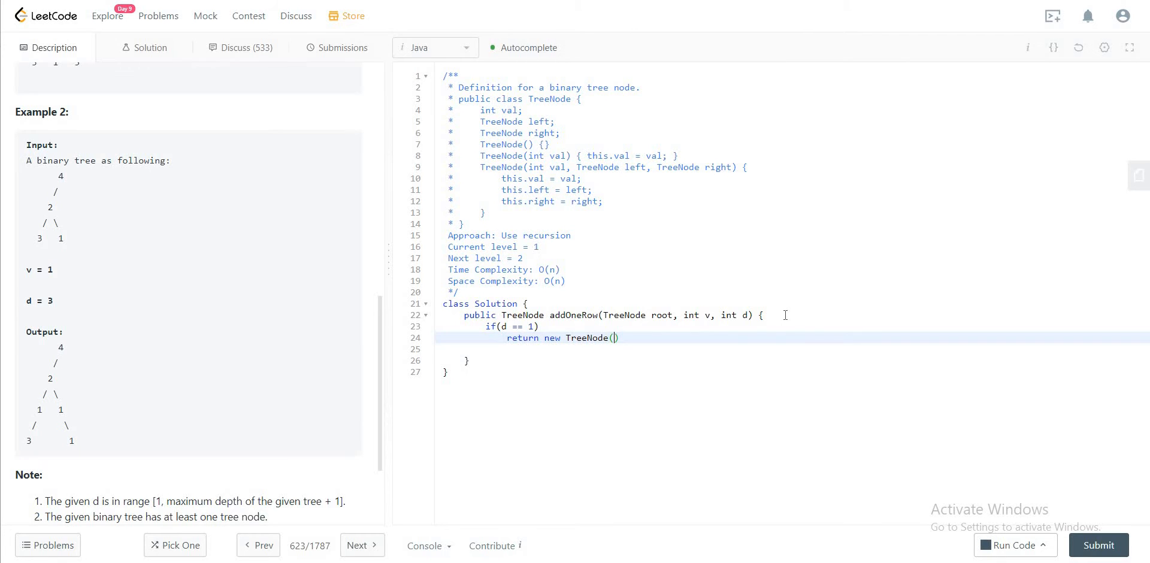
pyautogui.write('v,')
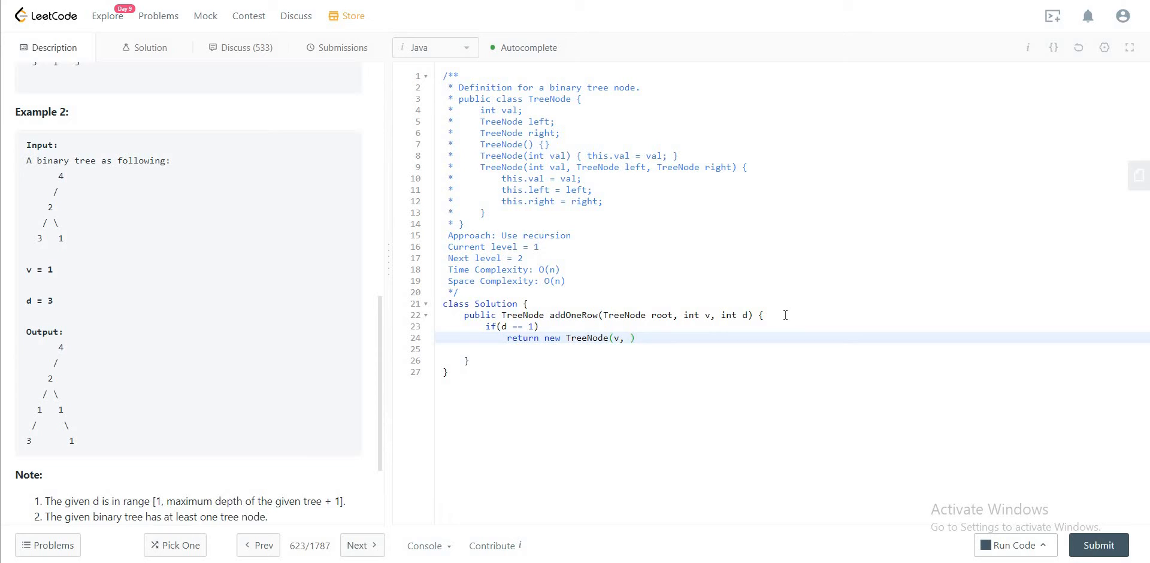
pyautogui.write('root,')
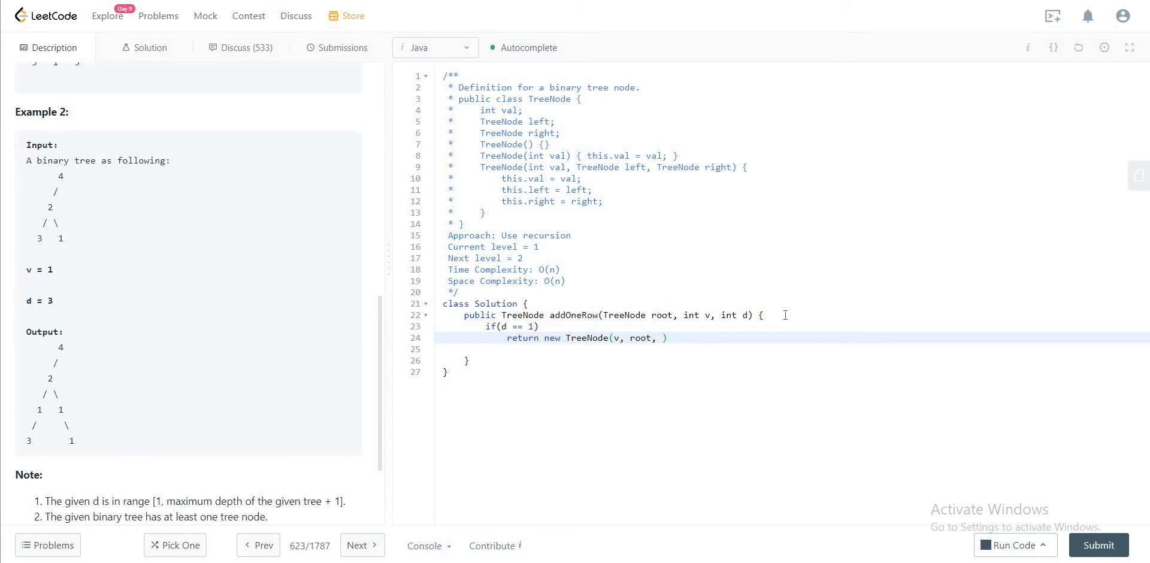
pyautogui.write('n')
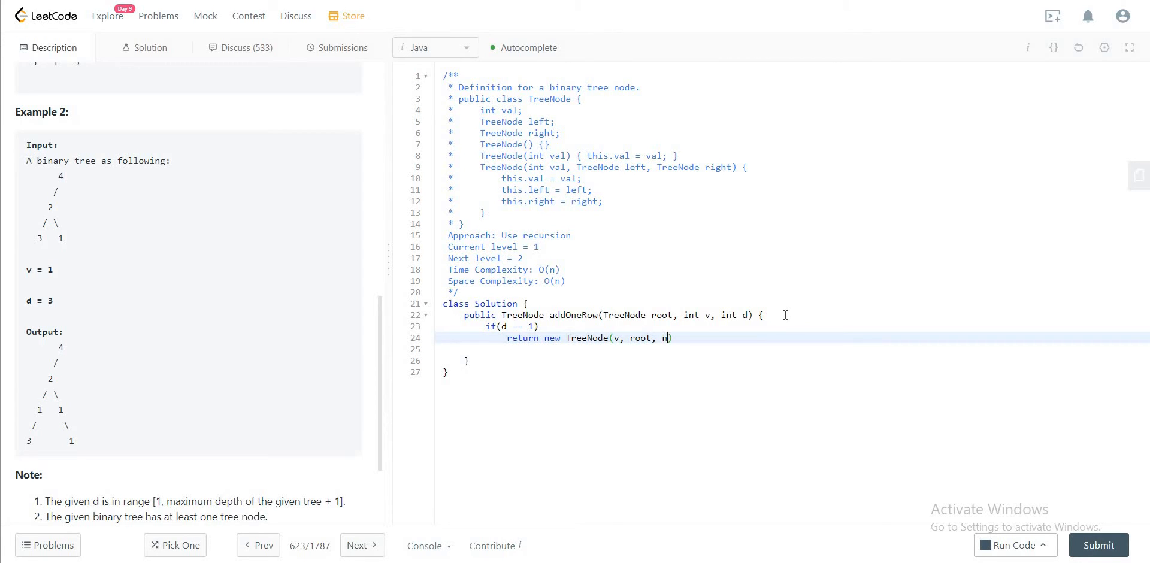
pyautogui.write('ull')
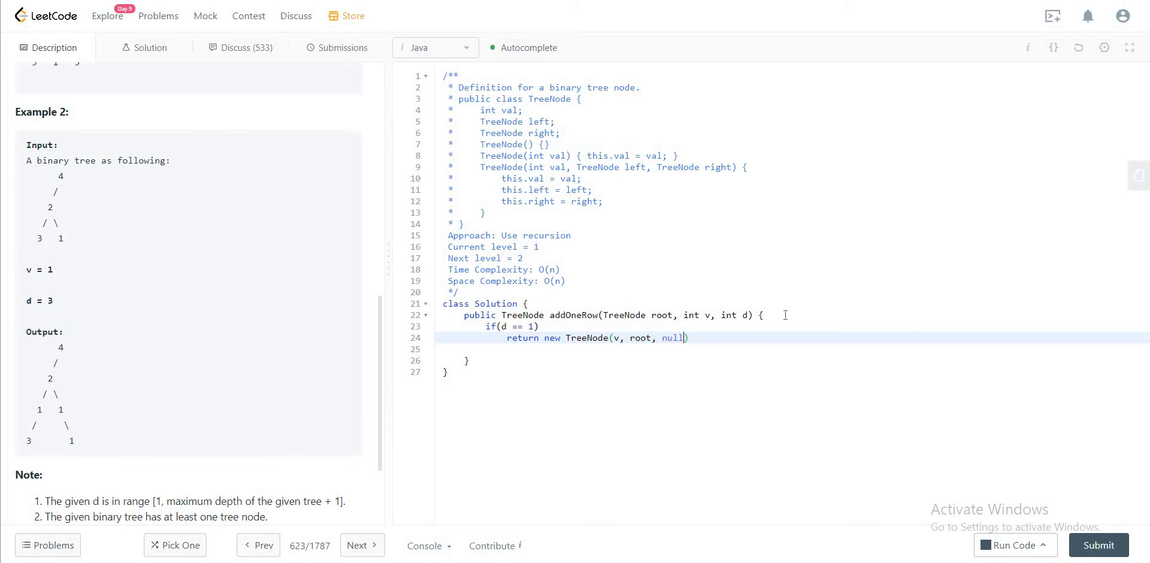
pyautogui.write(';')
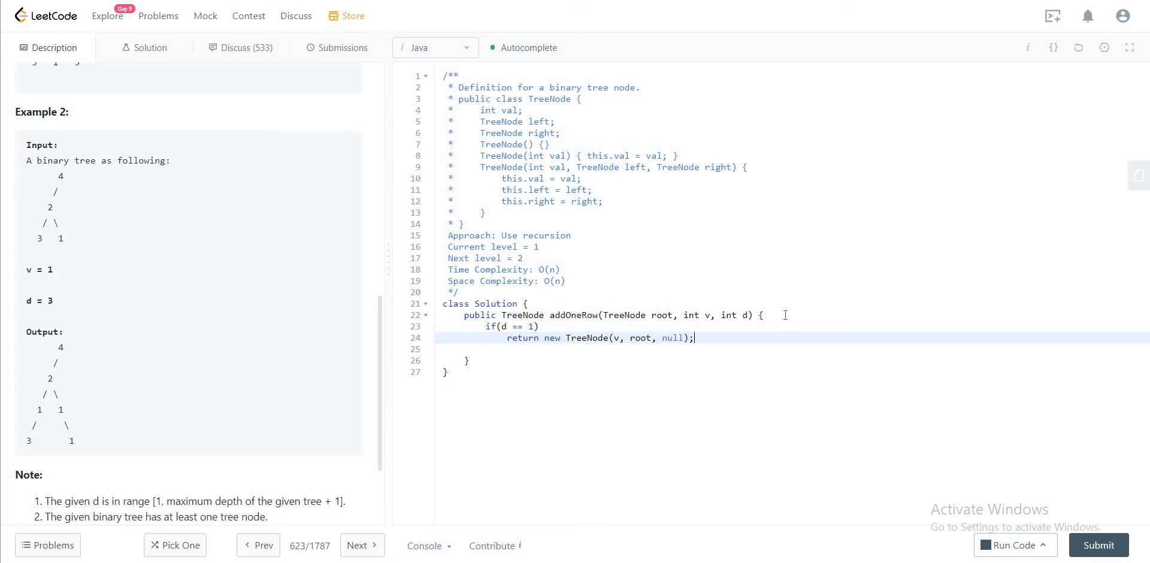
pyautogui.write('else if(d')
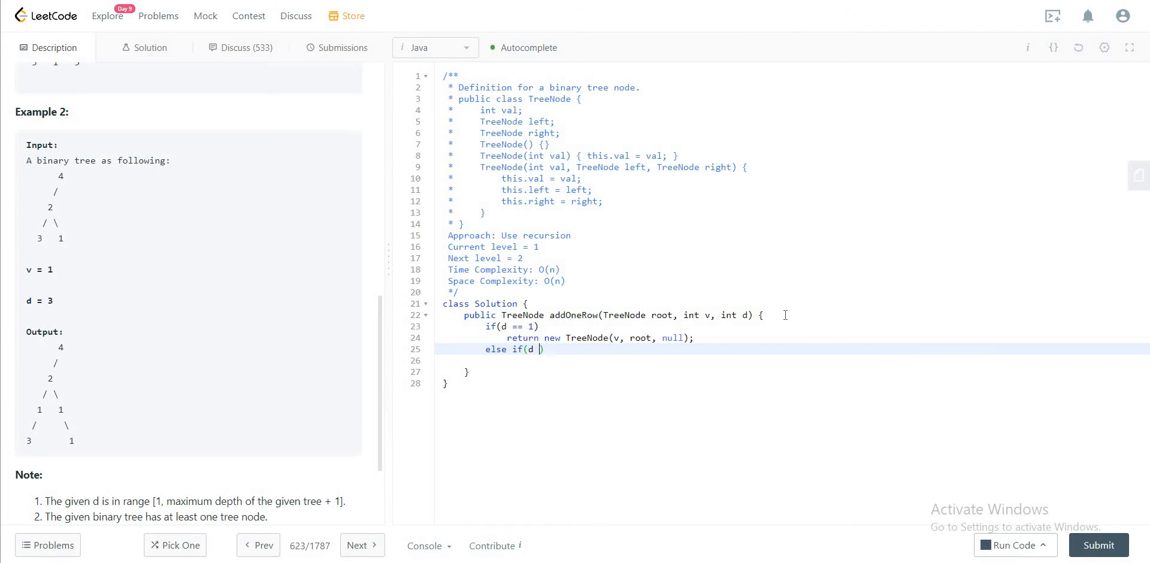
# Add the d == 2 branch with root.left = new TreeNode(v, root.left, null)
pyautogui.write('== 2)')
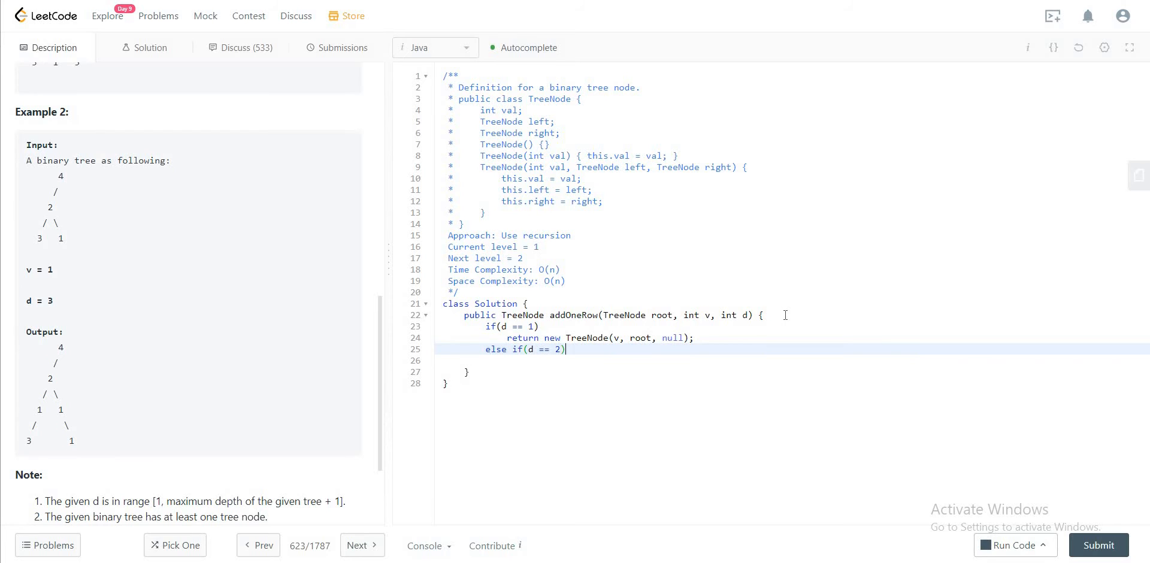
pyautogui.write('{')
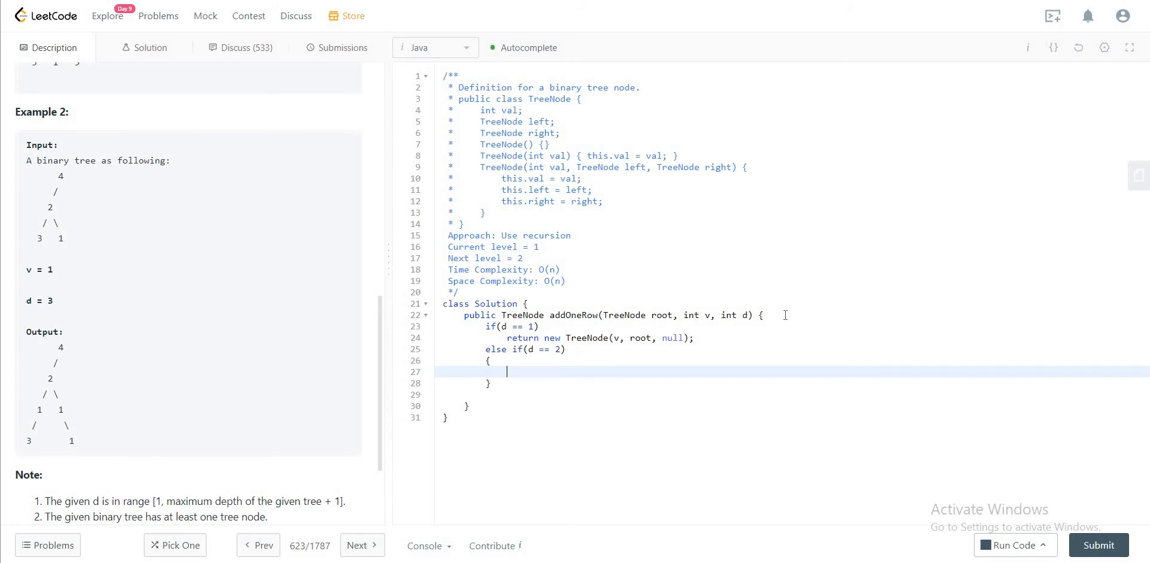
pyautogui.write('else')
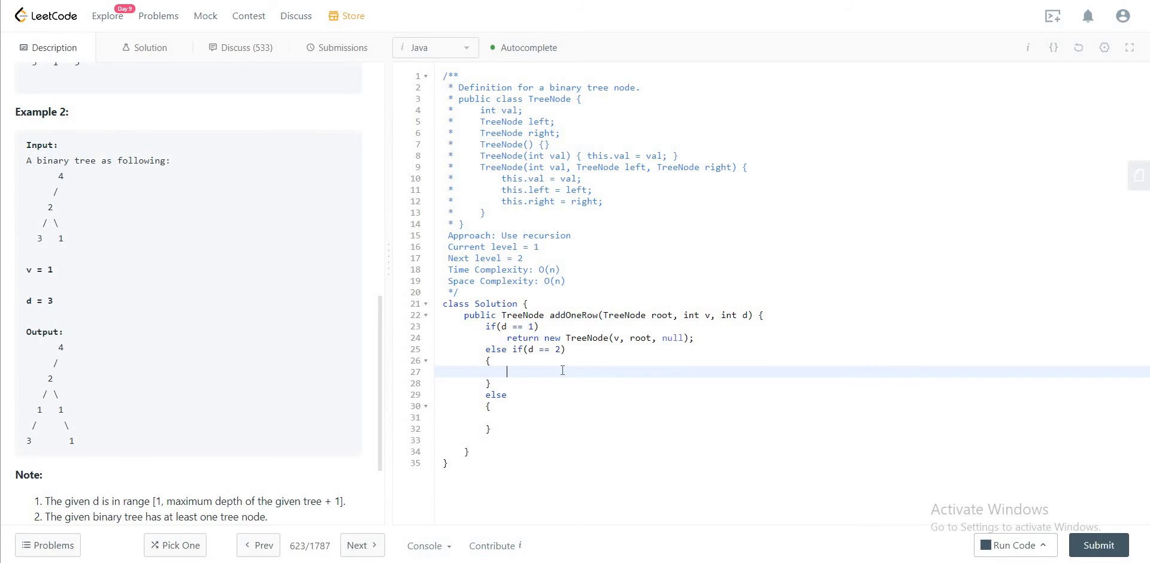
pyautogui.write('root')
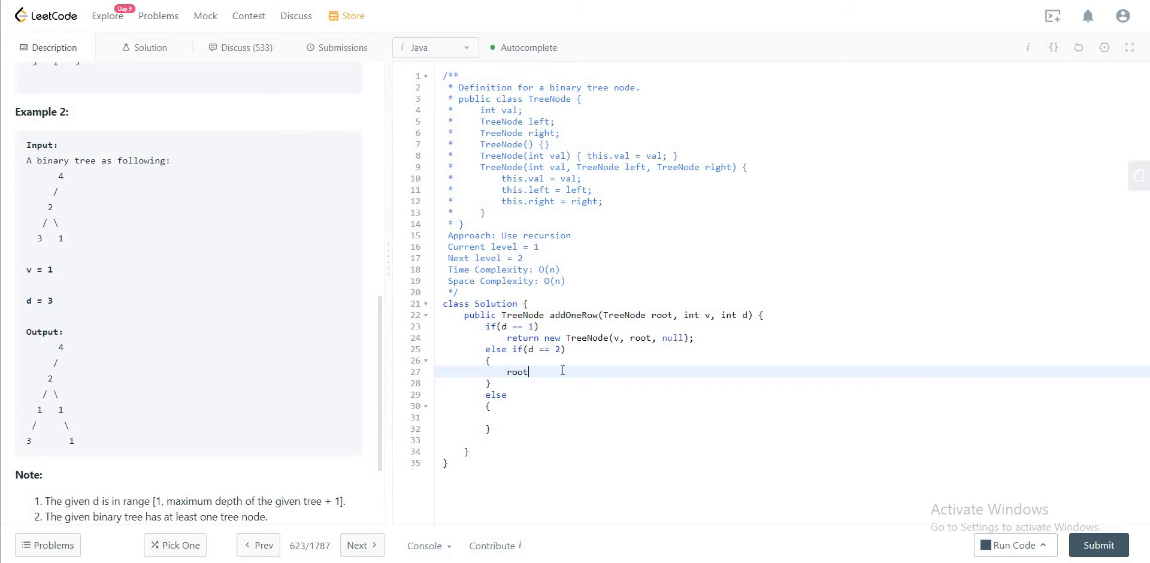
pyautogui.write('.')
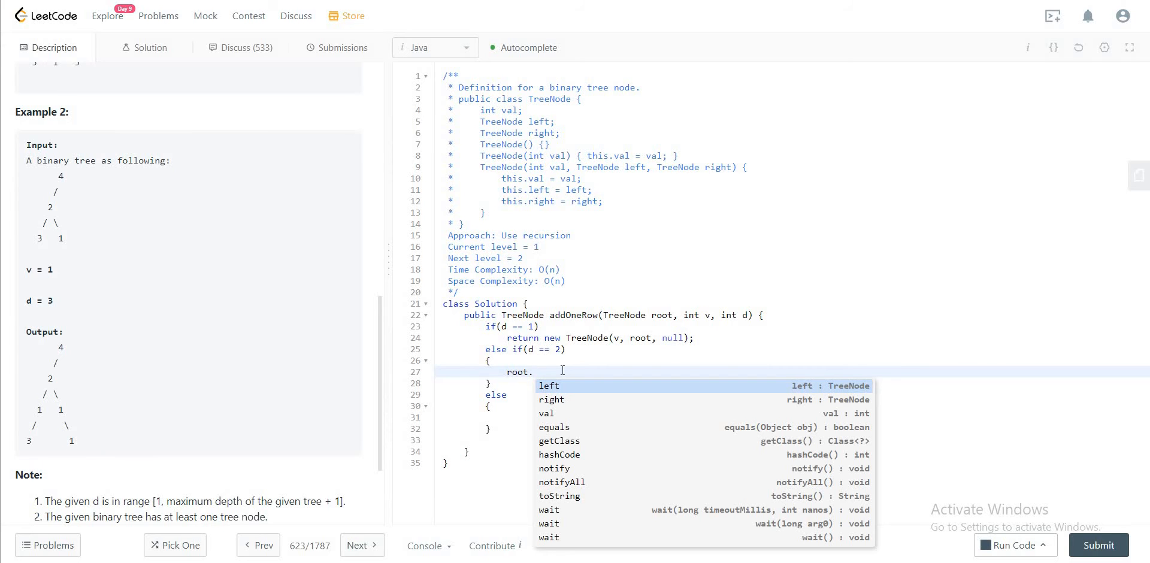
pyautogui.write('left =')
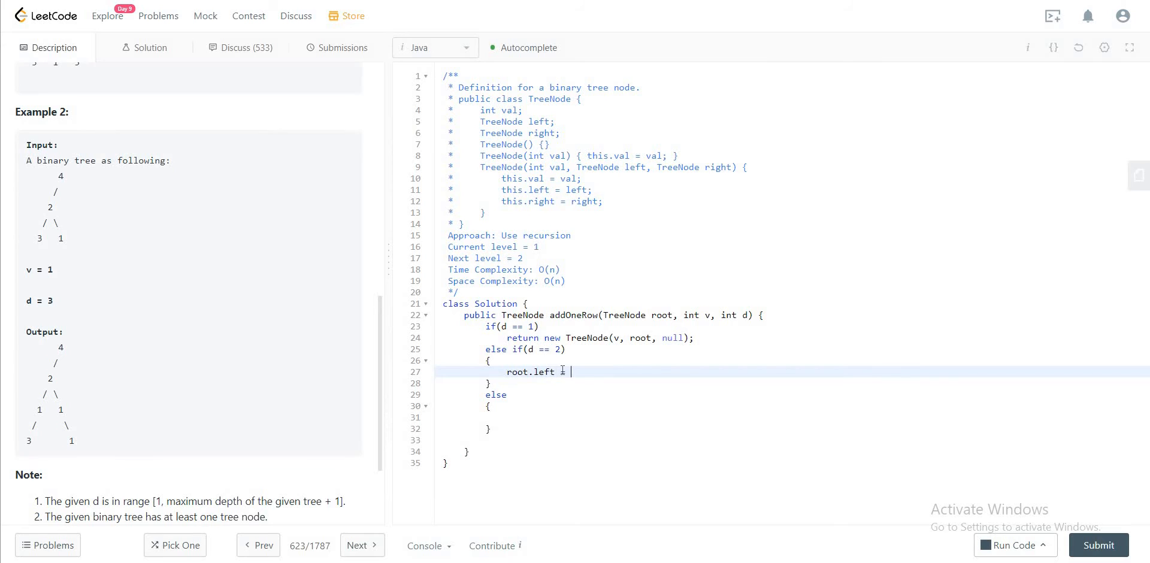
pyautogui.write('new')
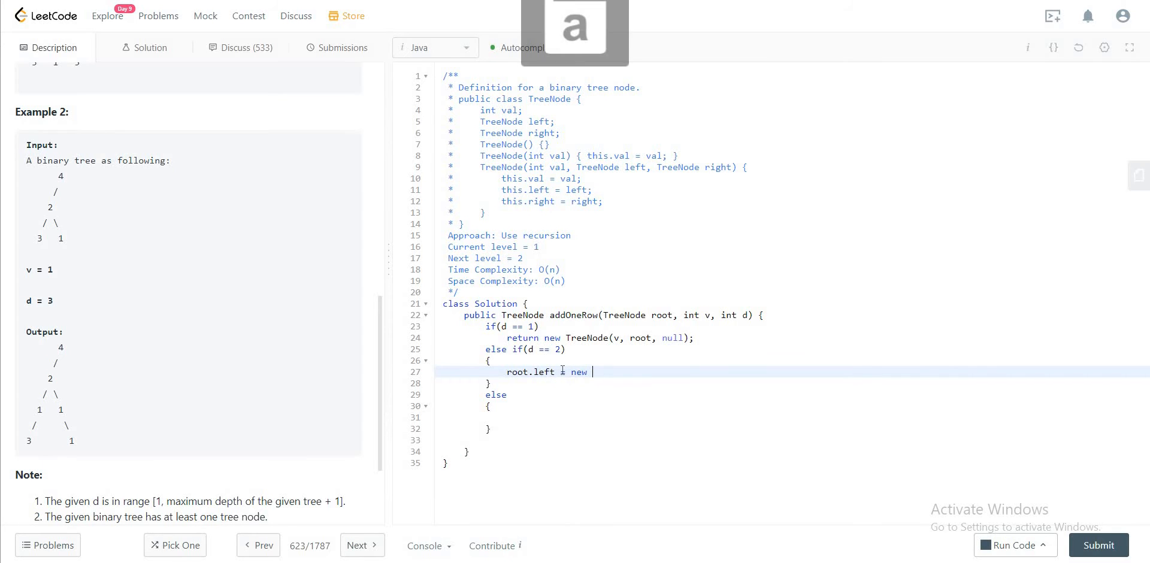
pyautogui.write('TreeN')
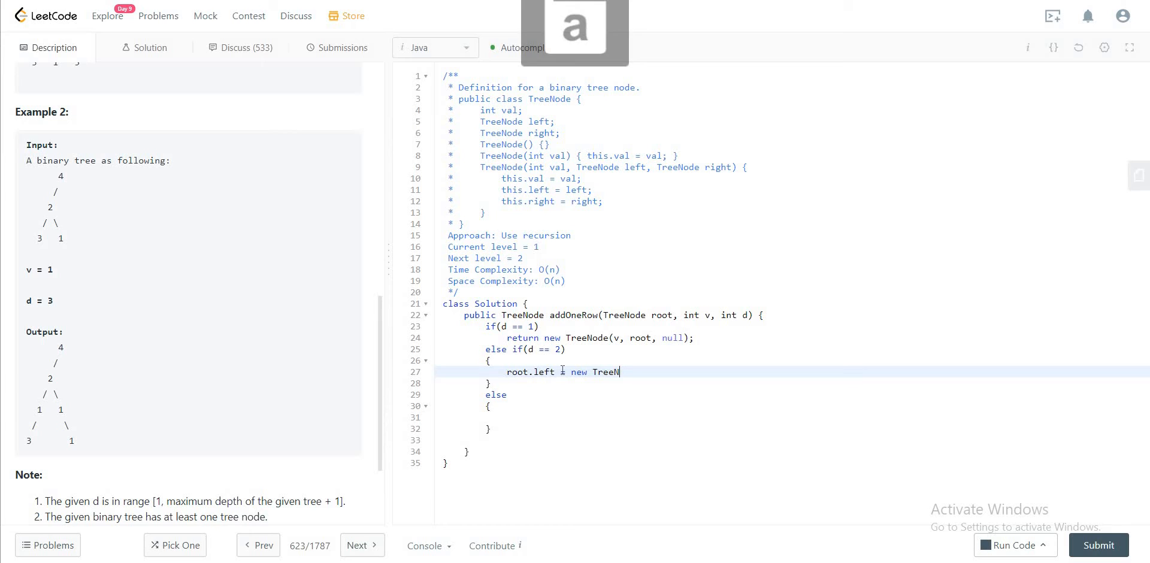
pyautogui.write('ode()')
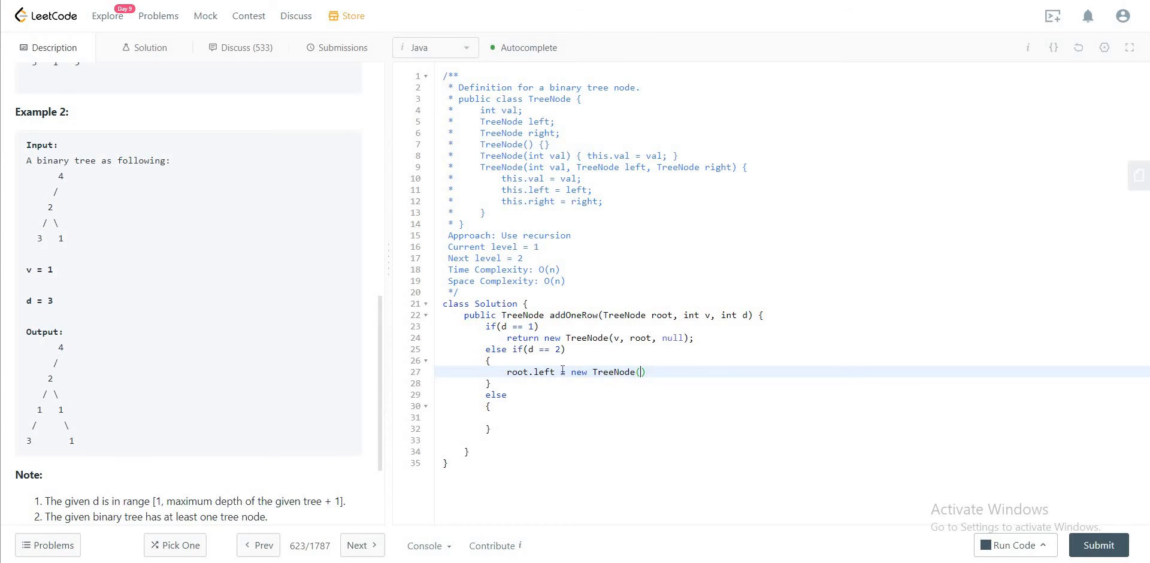
pyautogui.write('v,')
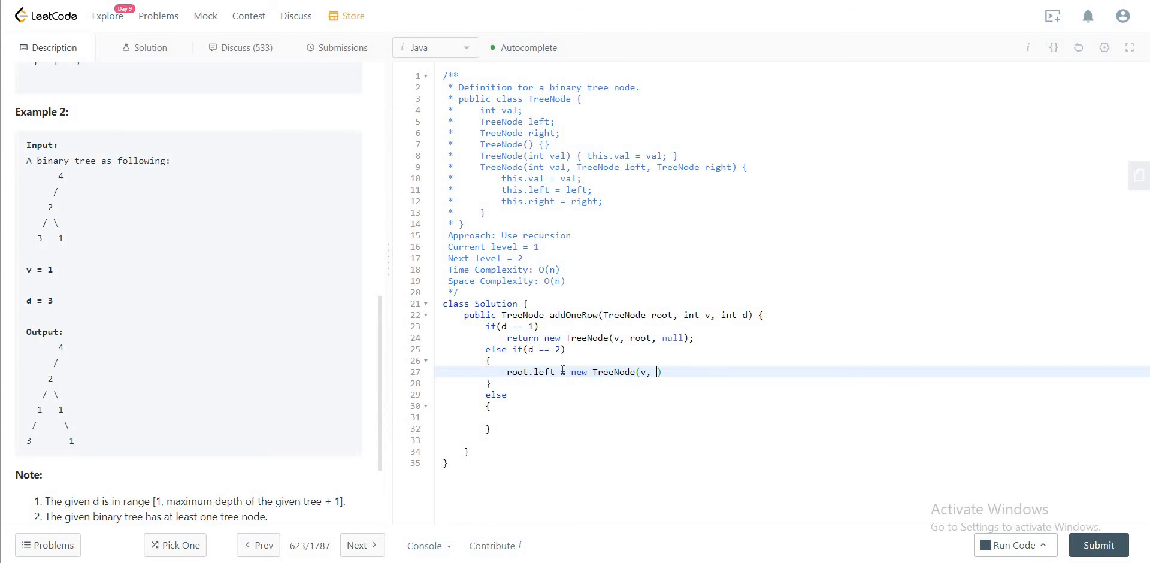
pyautogui.write('root.')
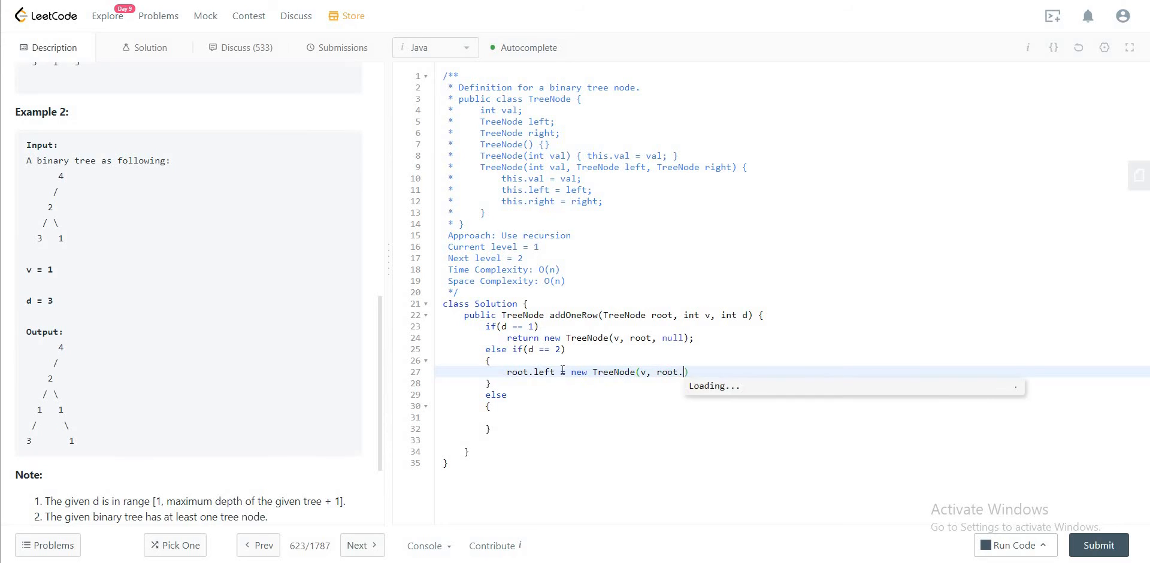
pyautogui.write('left,')
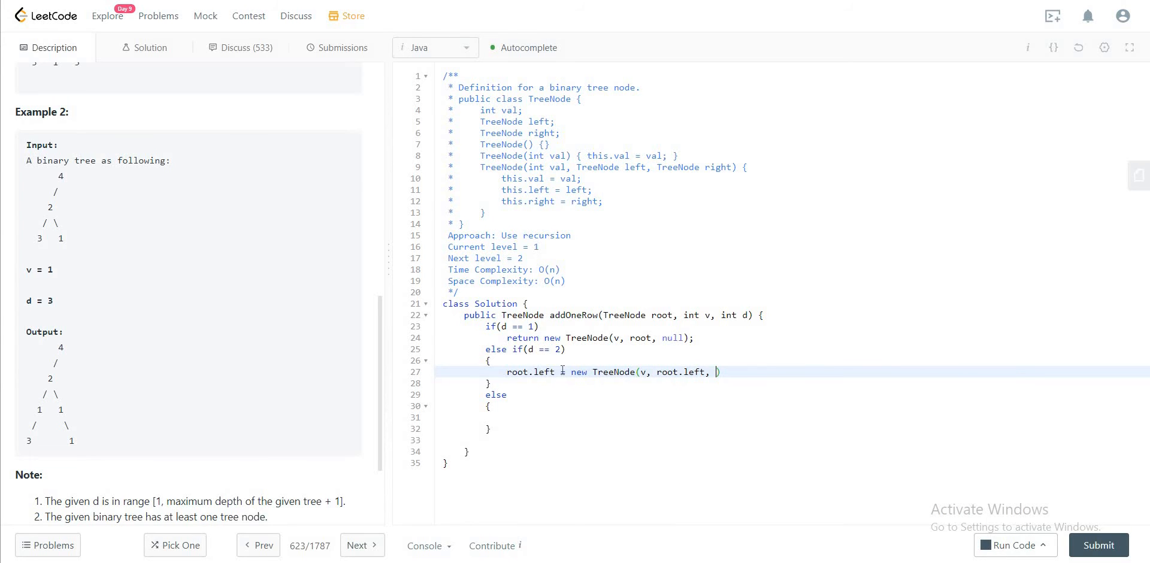
pyautogui.write('n')
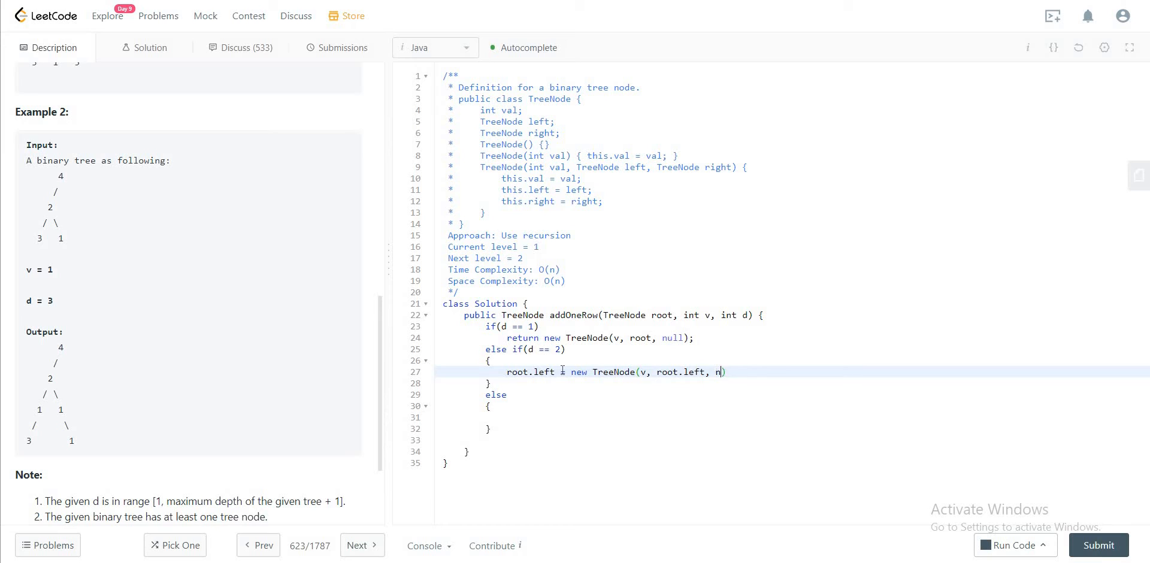
pyautogui.write('ull')
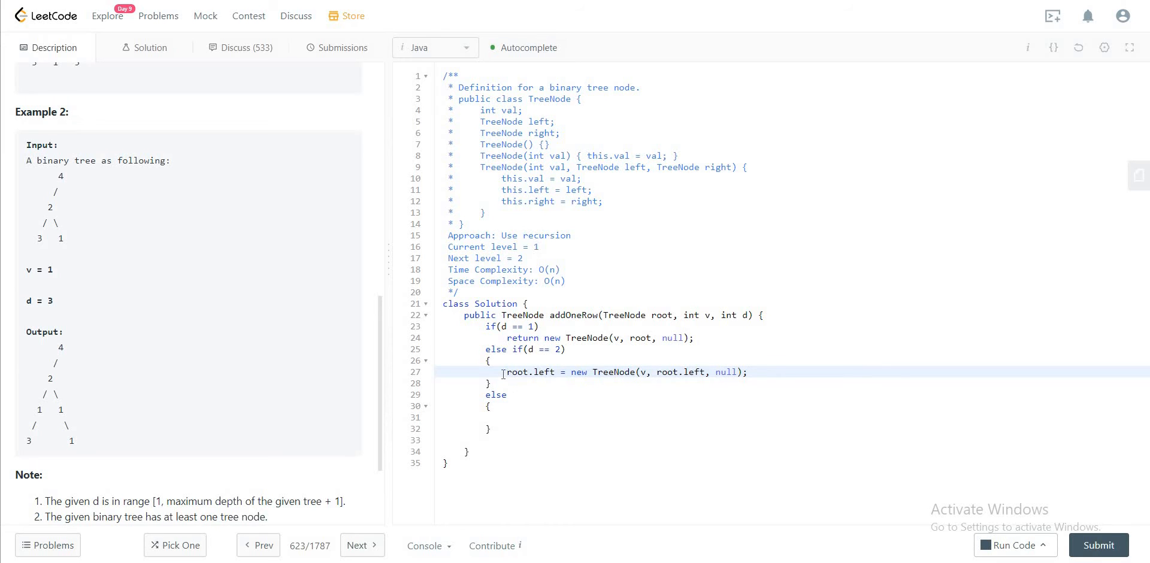
# Duplicate that line and edit it to insert a new node above root.right
pyautogui.moveTo(506, 371); pyautogui.dragTo(747, 371)
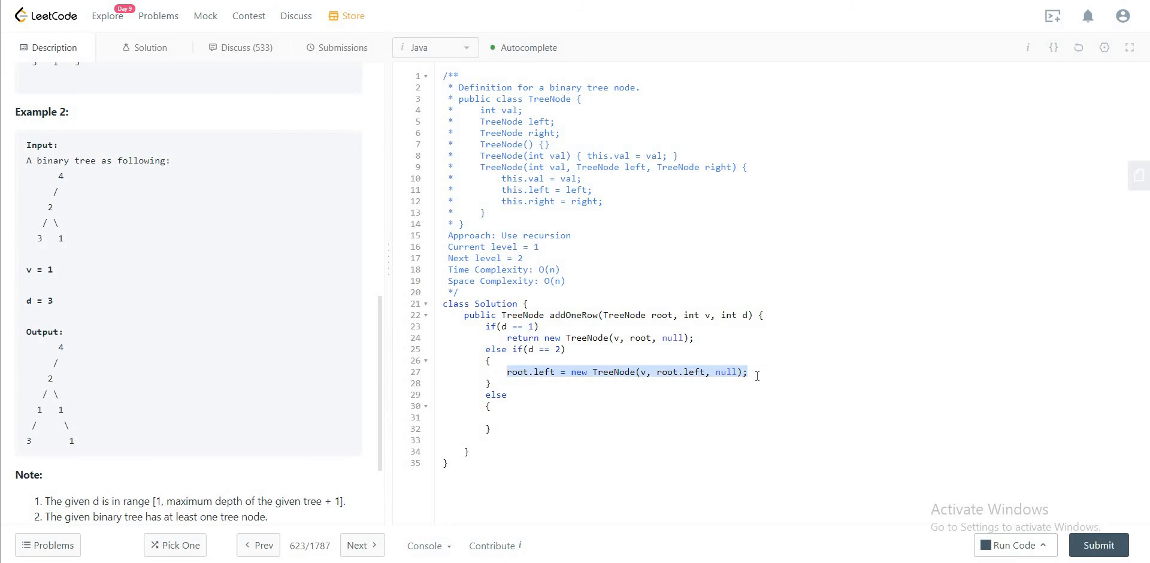
pyautogui.press('enter')
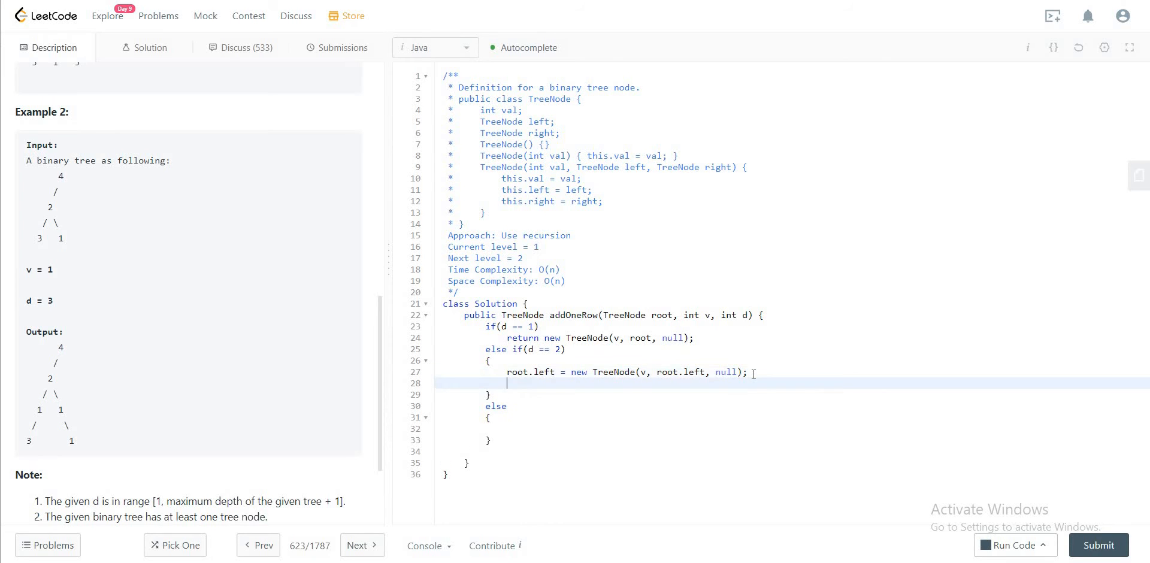
pyautogui.write('root. = new TreeNode(v, root.left, null);')
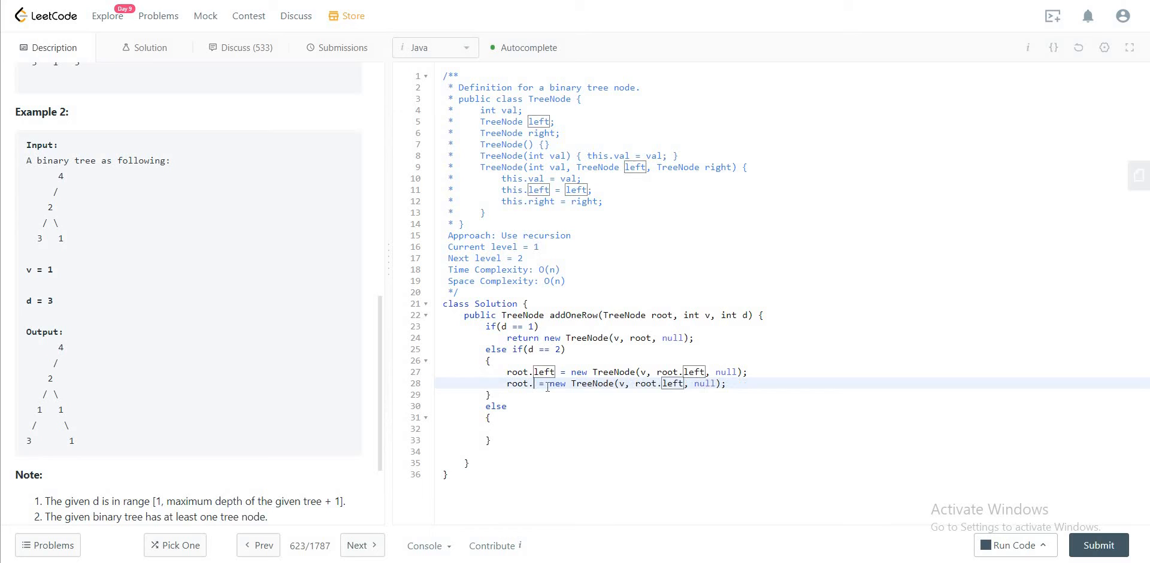
pyautogui.write('right')
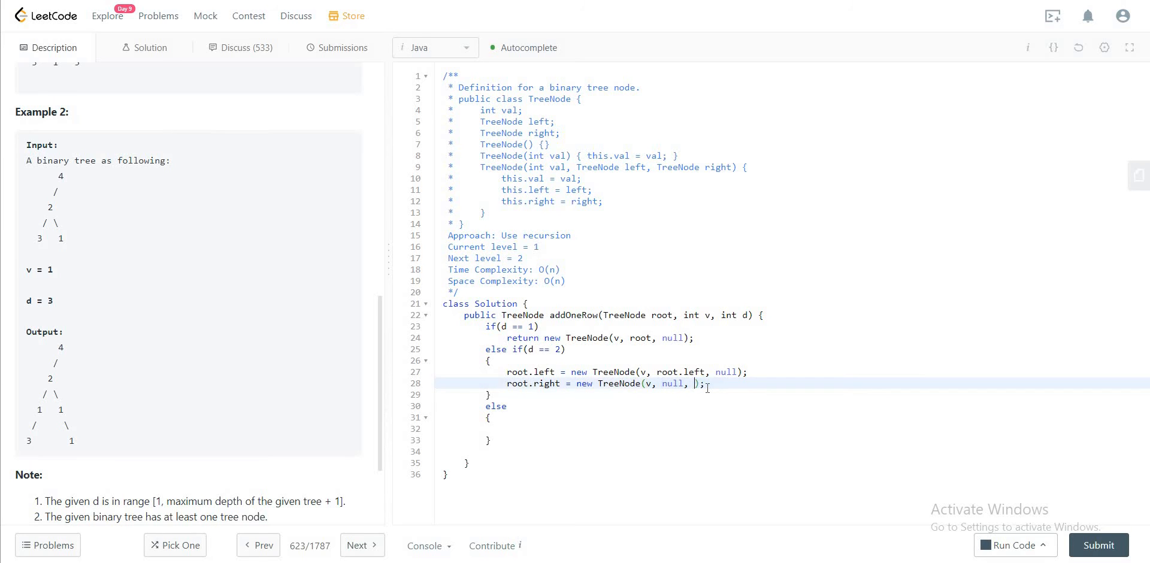
pyautogui.write('root.roght')
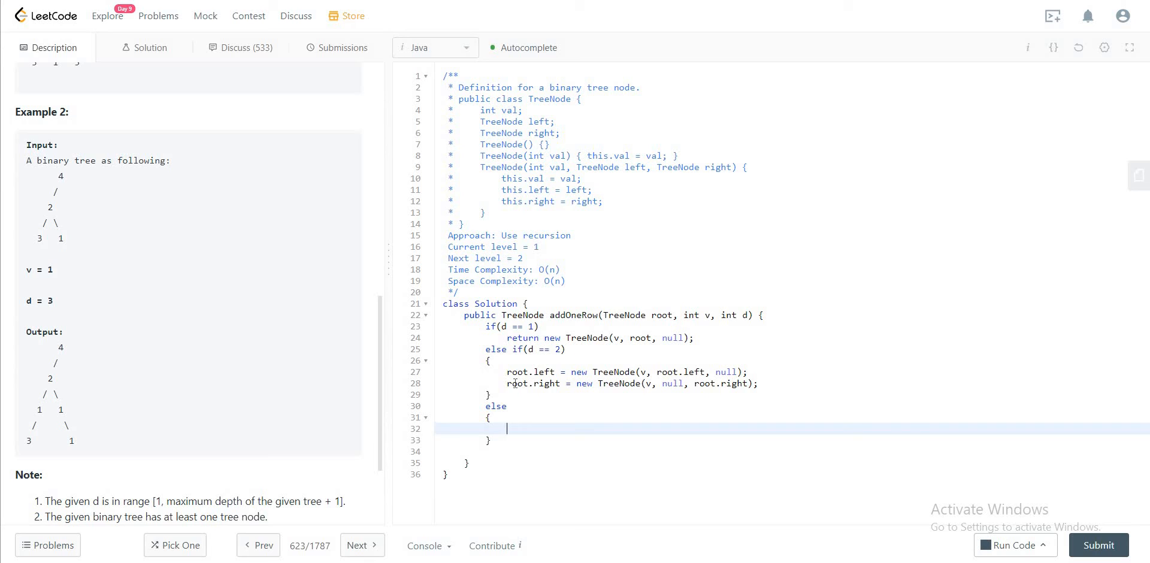
pyautogui.moveTo(601, 374)
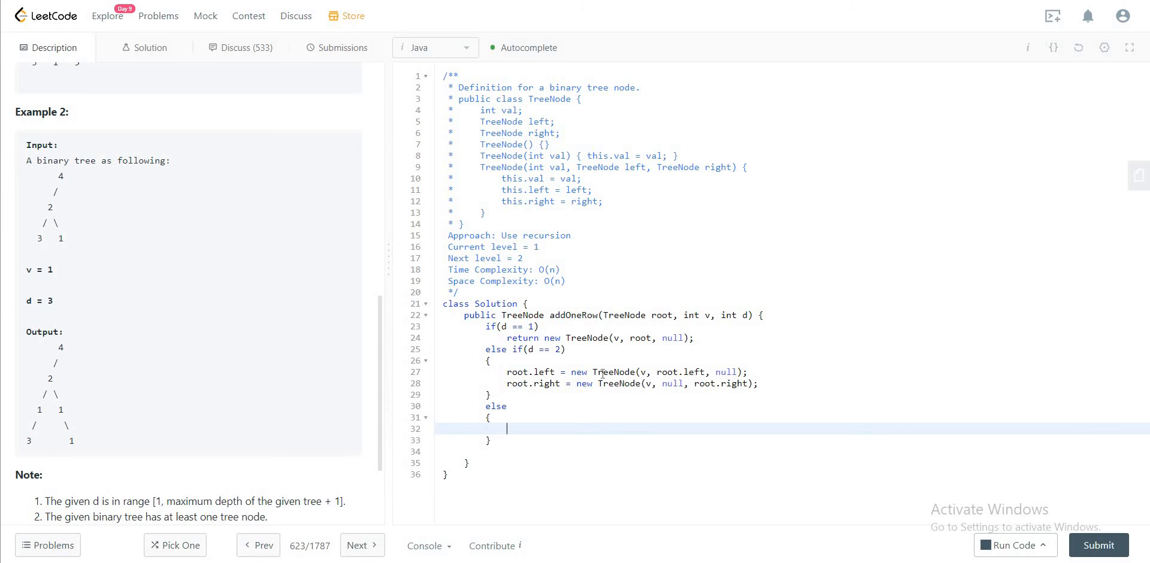
# Add null-checked addOneRow(child, v, d - 1) calls for both children, then return root
pyautogui.write('if(')
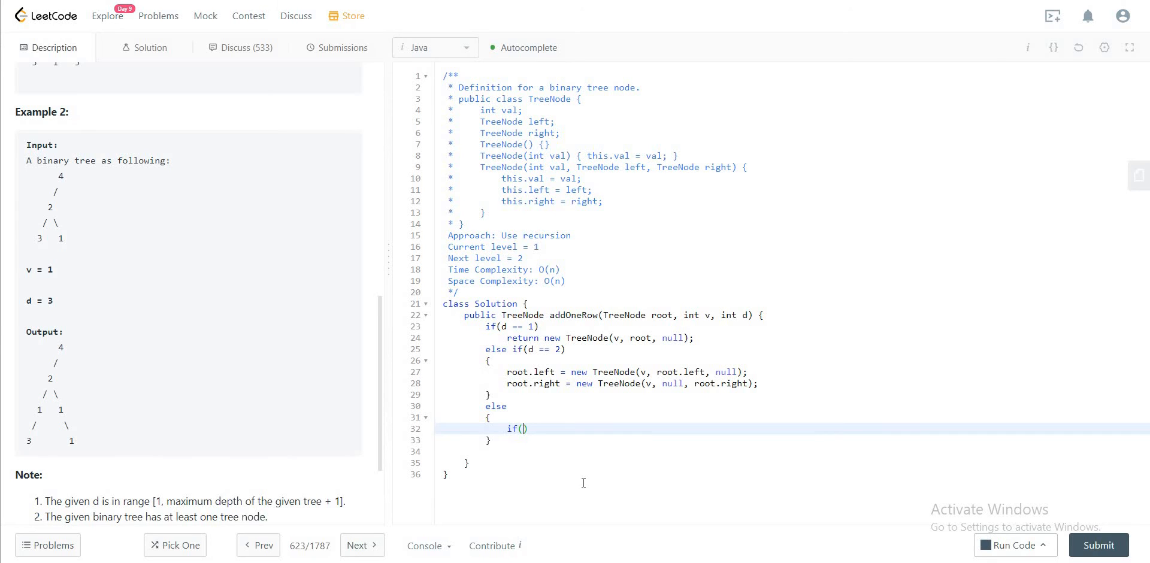
pyautogui.write('root.left !=')
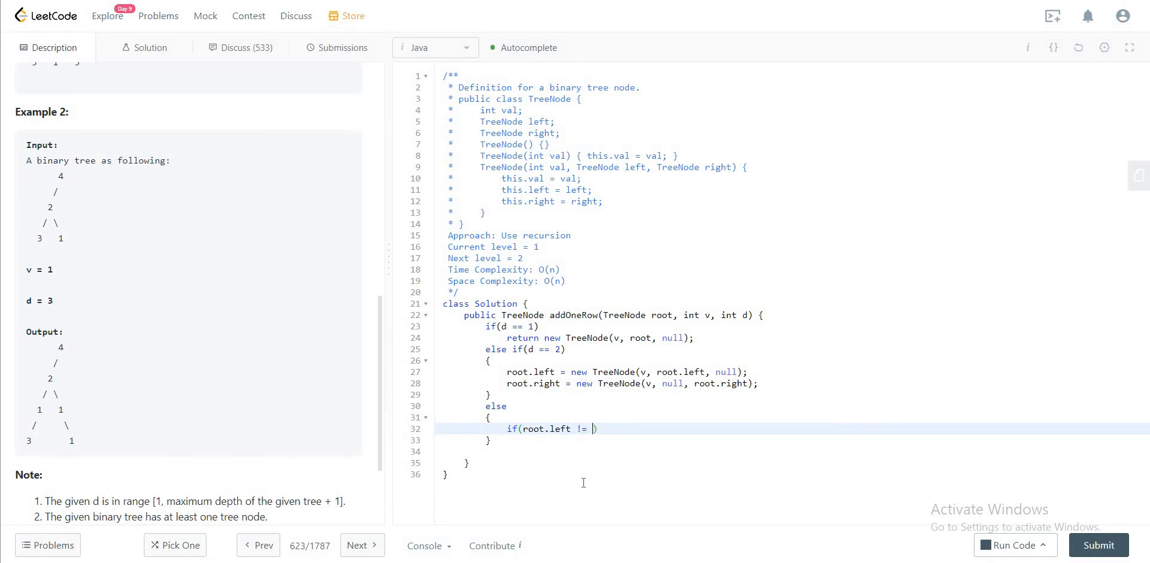
pyautogui.write('null)')
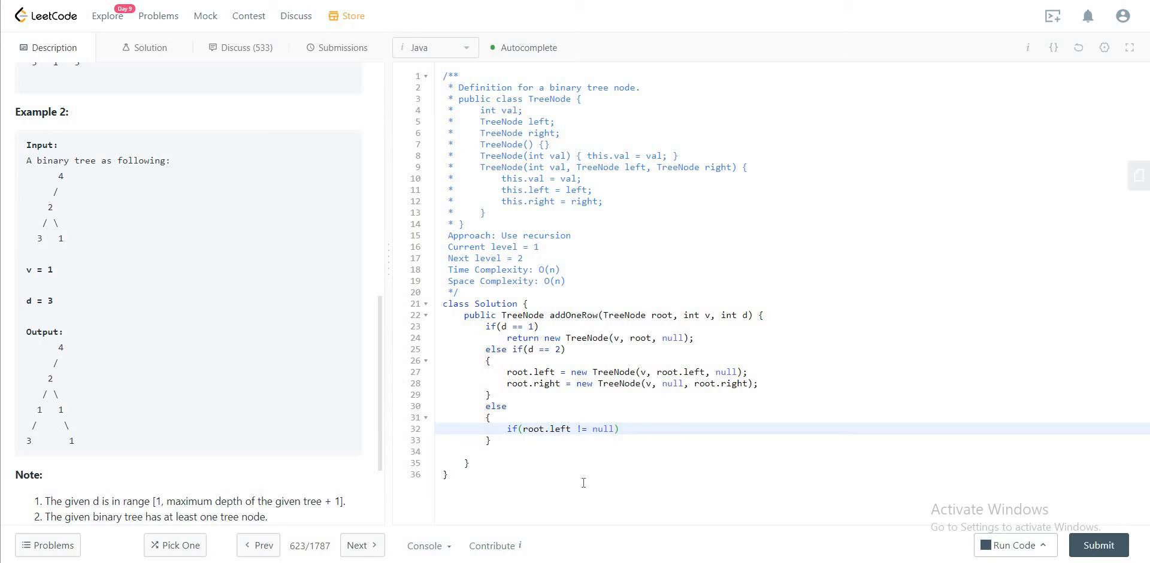
pyautogui.write('addOneRo')
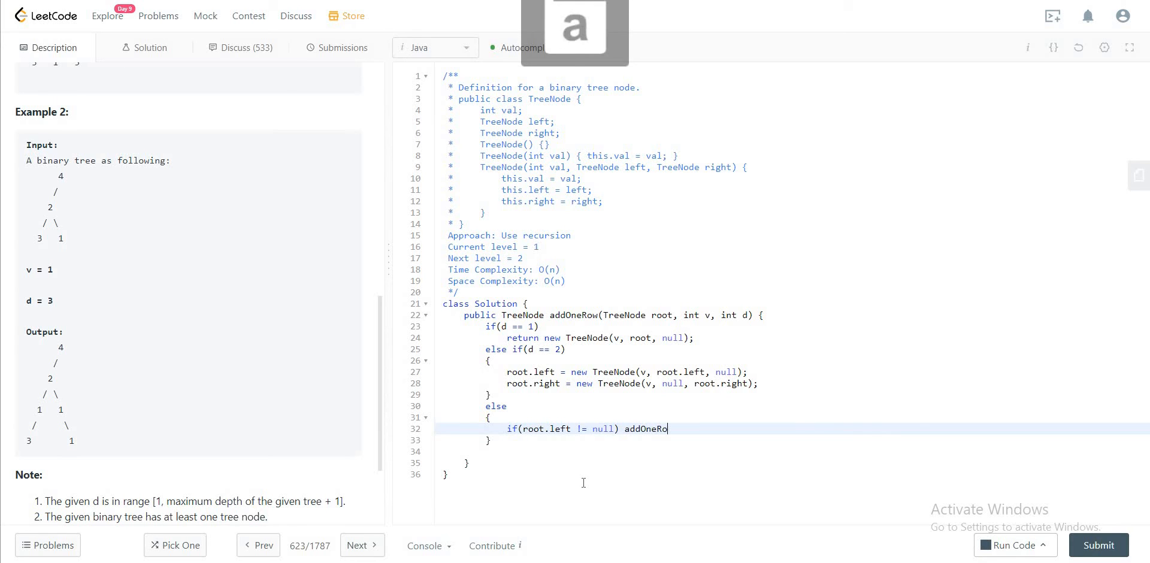
pyautogui.write('w')
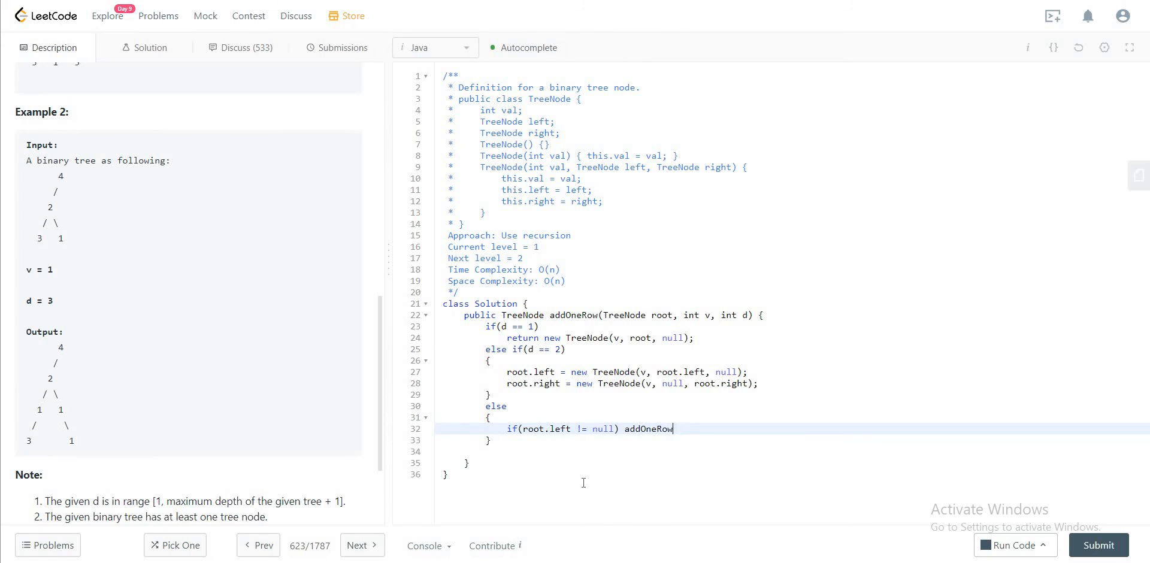
pyautogui.write('(root.left, v')
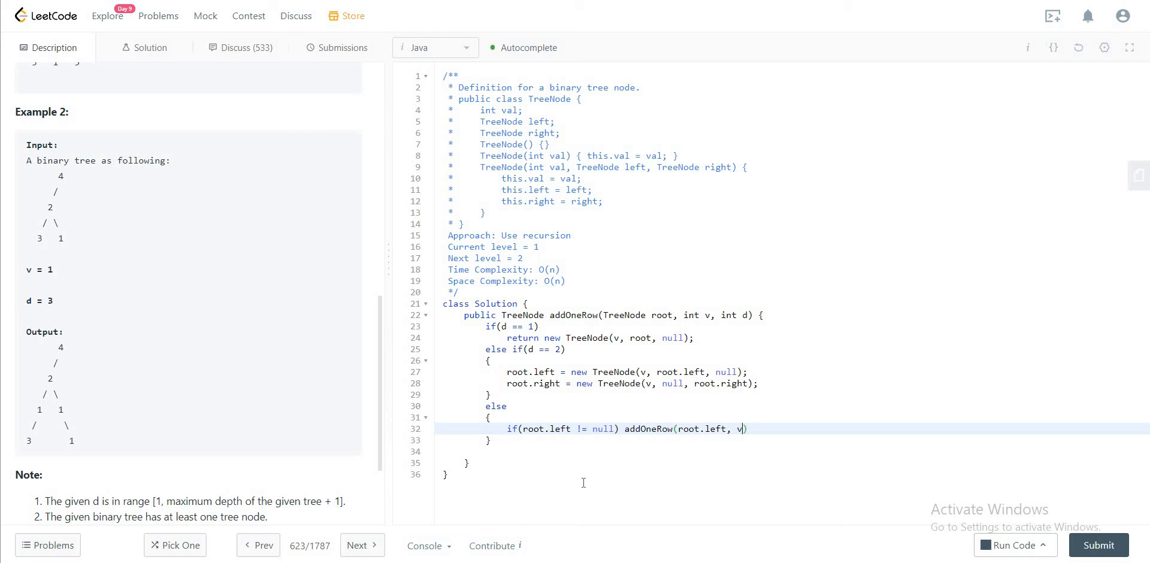
pyautogui.write(', d - 1')
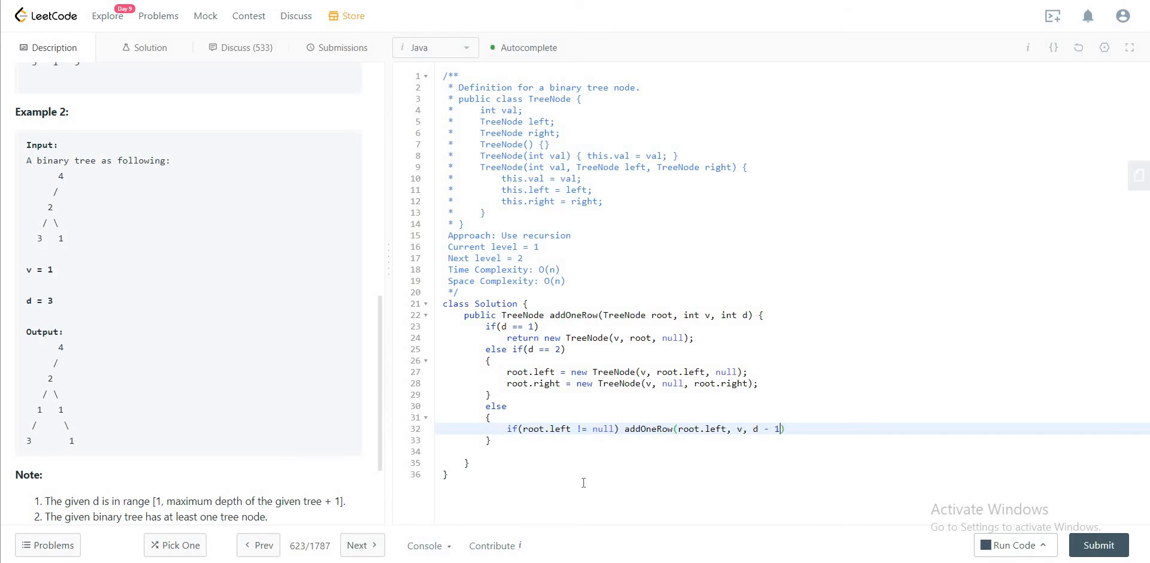
pyautogui.write(';')
pyautogui.write('if(root.right != null) addOneRow(root.right, v, d - 1);')
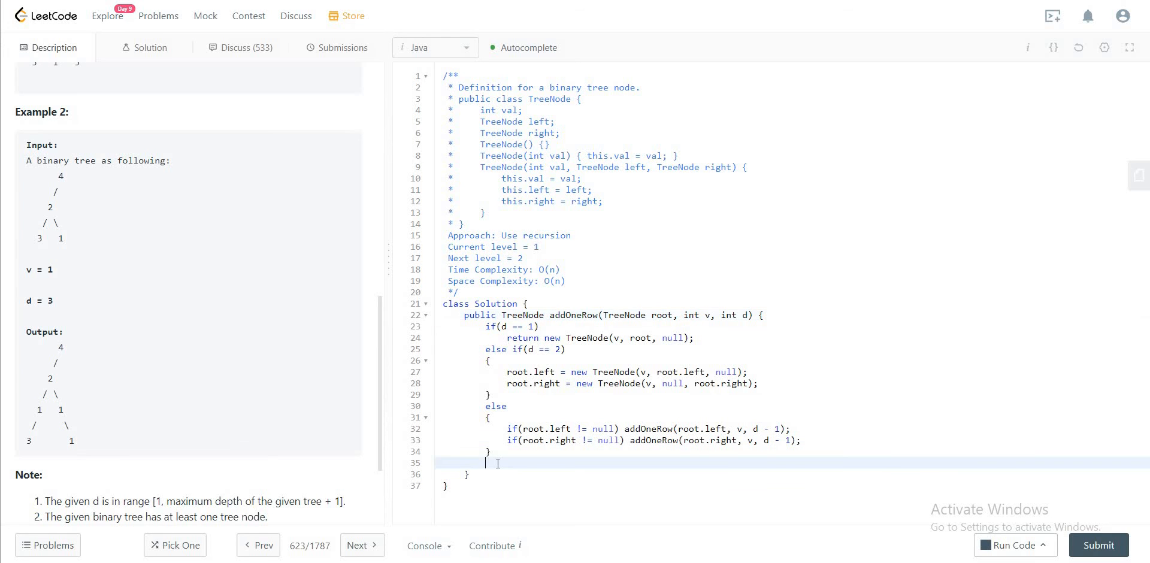
pyautogui.write('re')
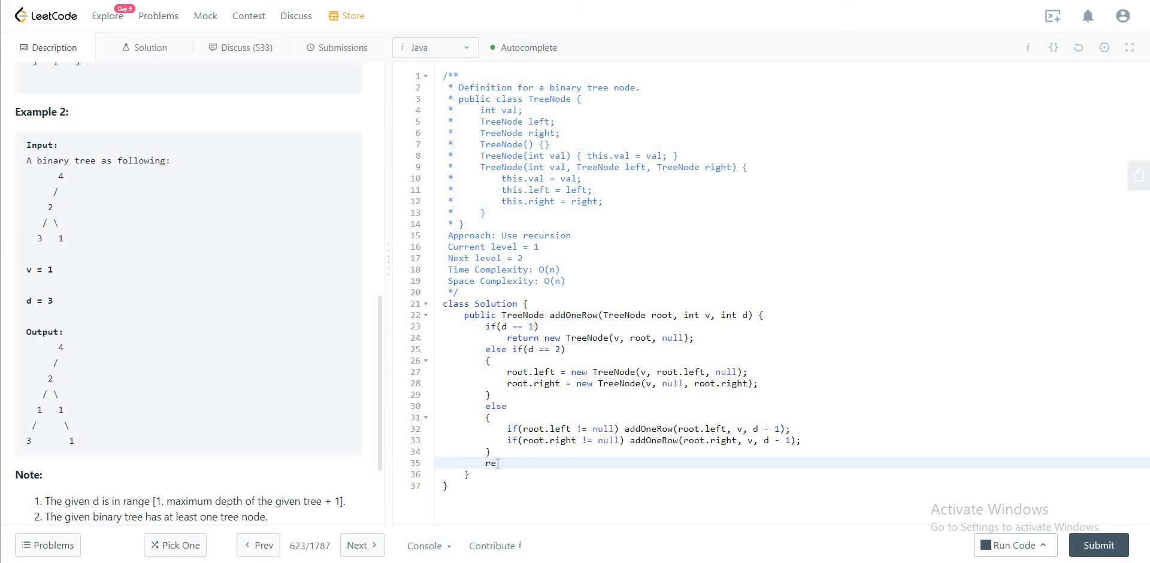
pyautogui.write('turn root;')
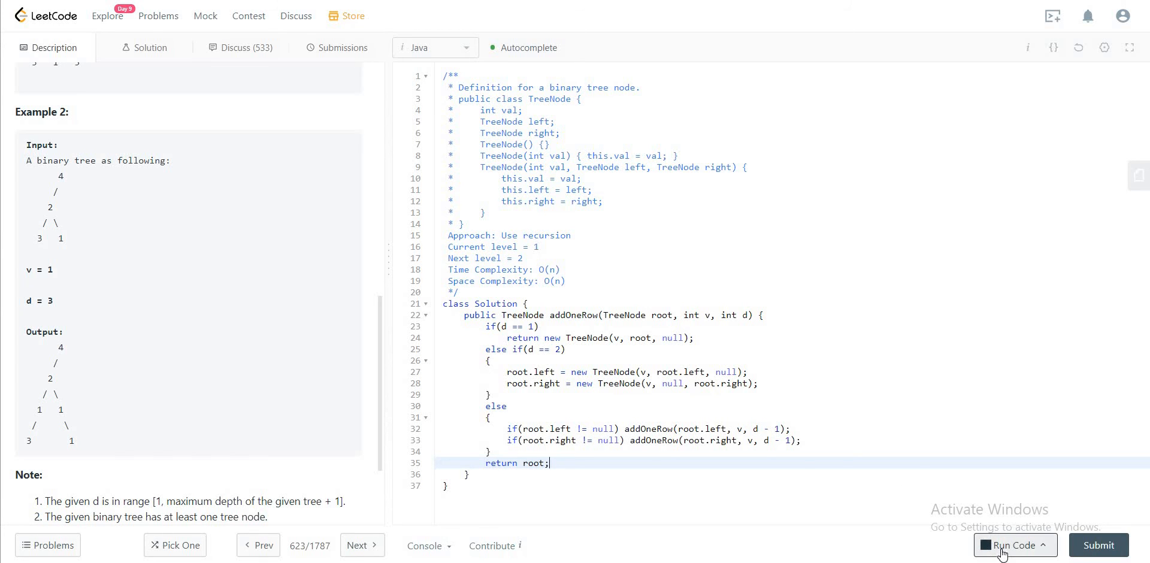
# Run the example test case, then submit and view the accepted 0 ms, 39.2 MB result
pyautogui.click(1013, 545)
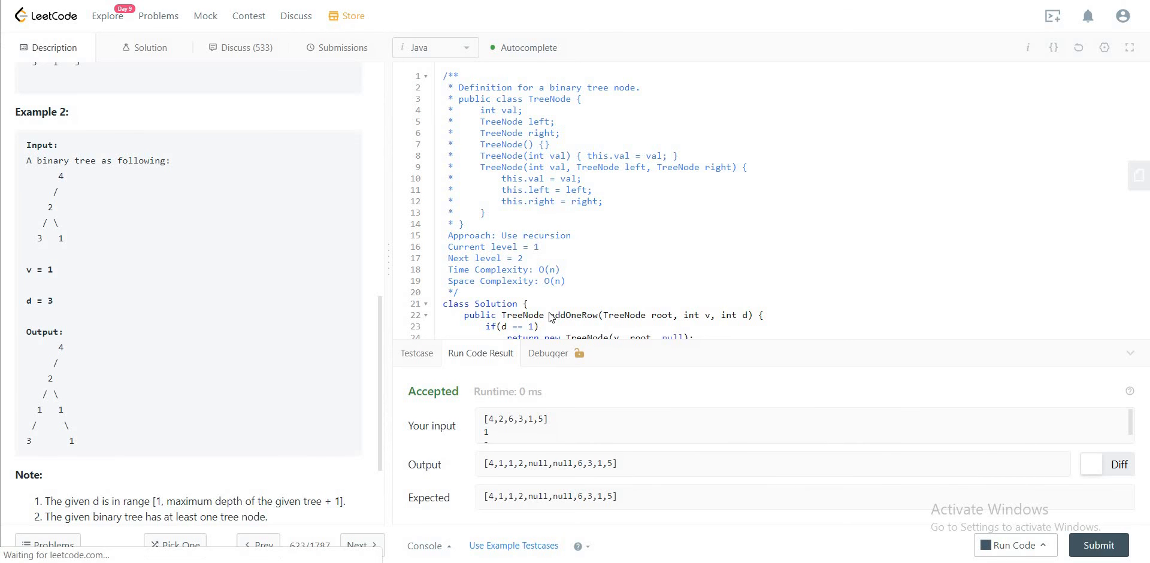
pyautogui.click(343, 48)
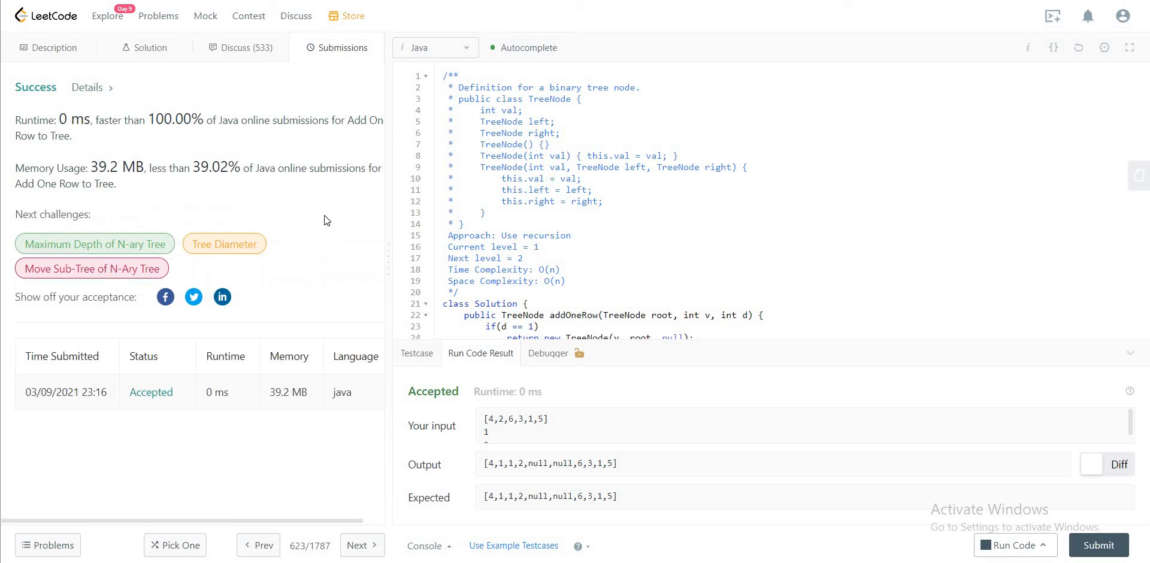
pyautogui.scroll(-3)
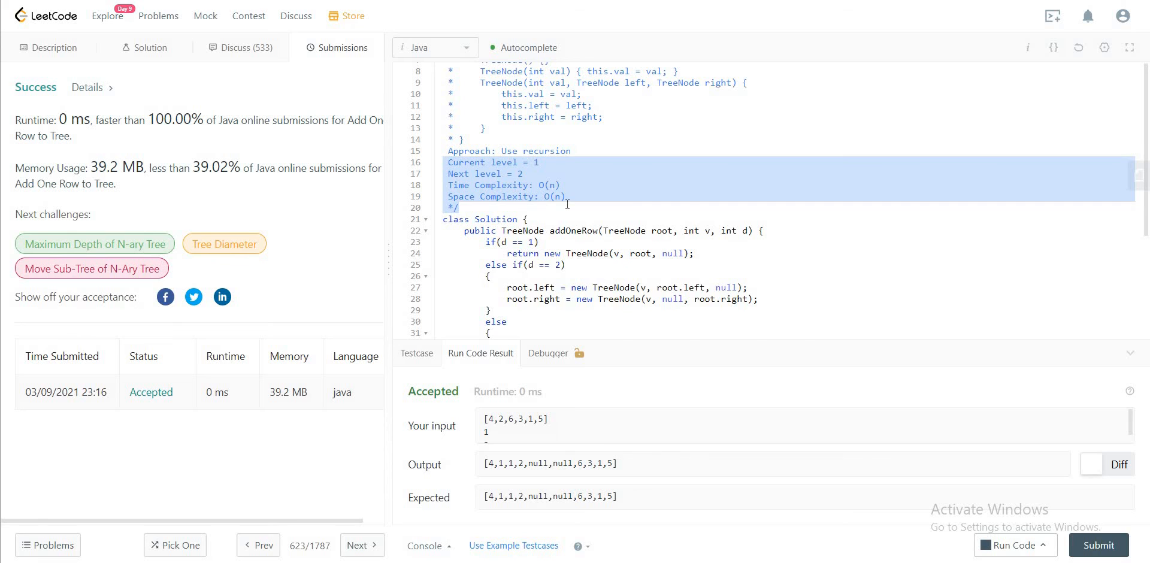
pyautogui.scroll(-3)
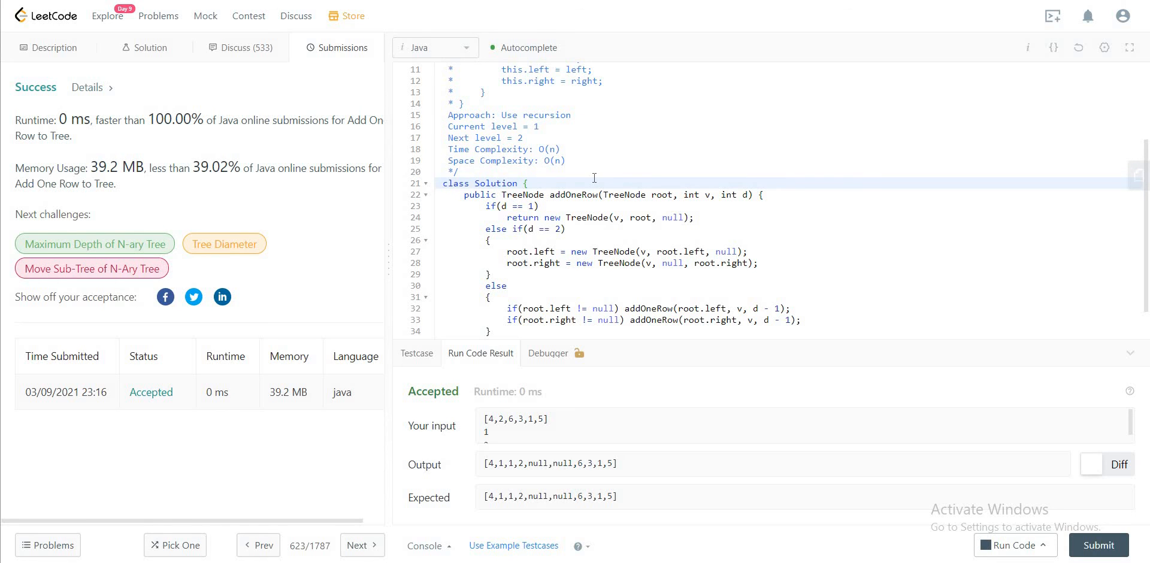
pyautogui.click(528, 183)
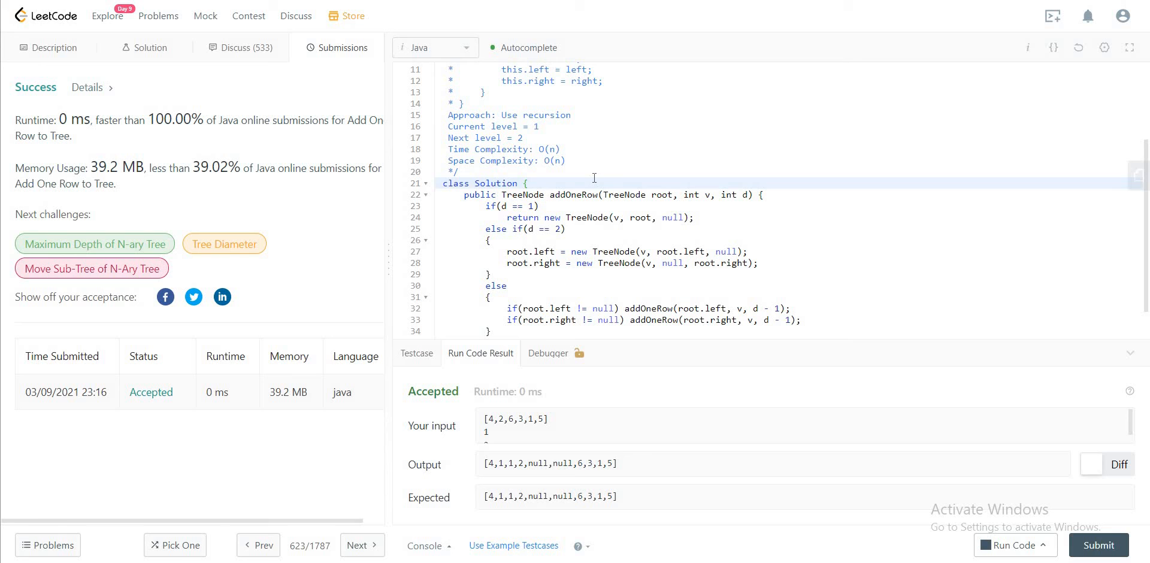
pyautogui.moveTo(55, 48)
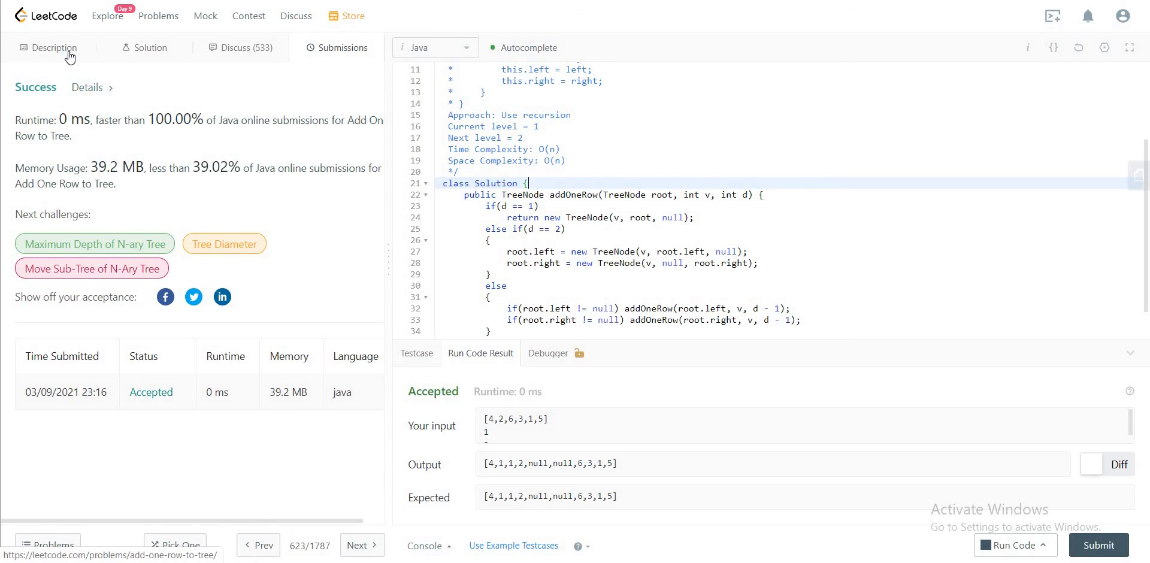